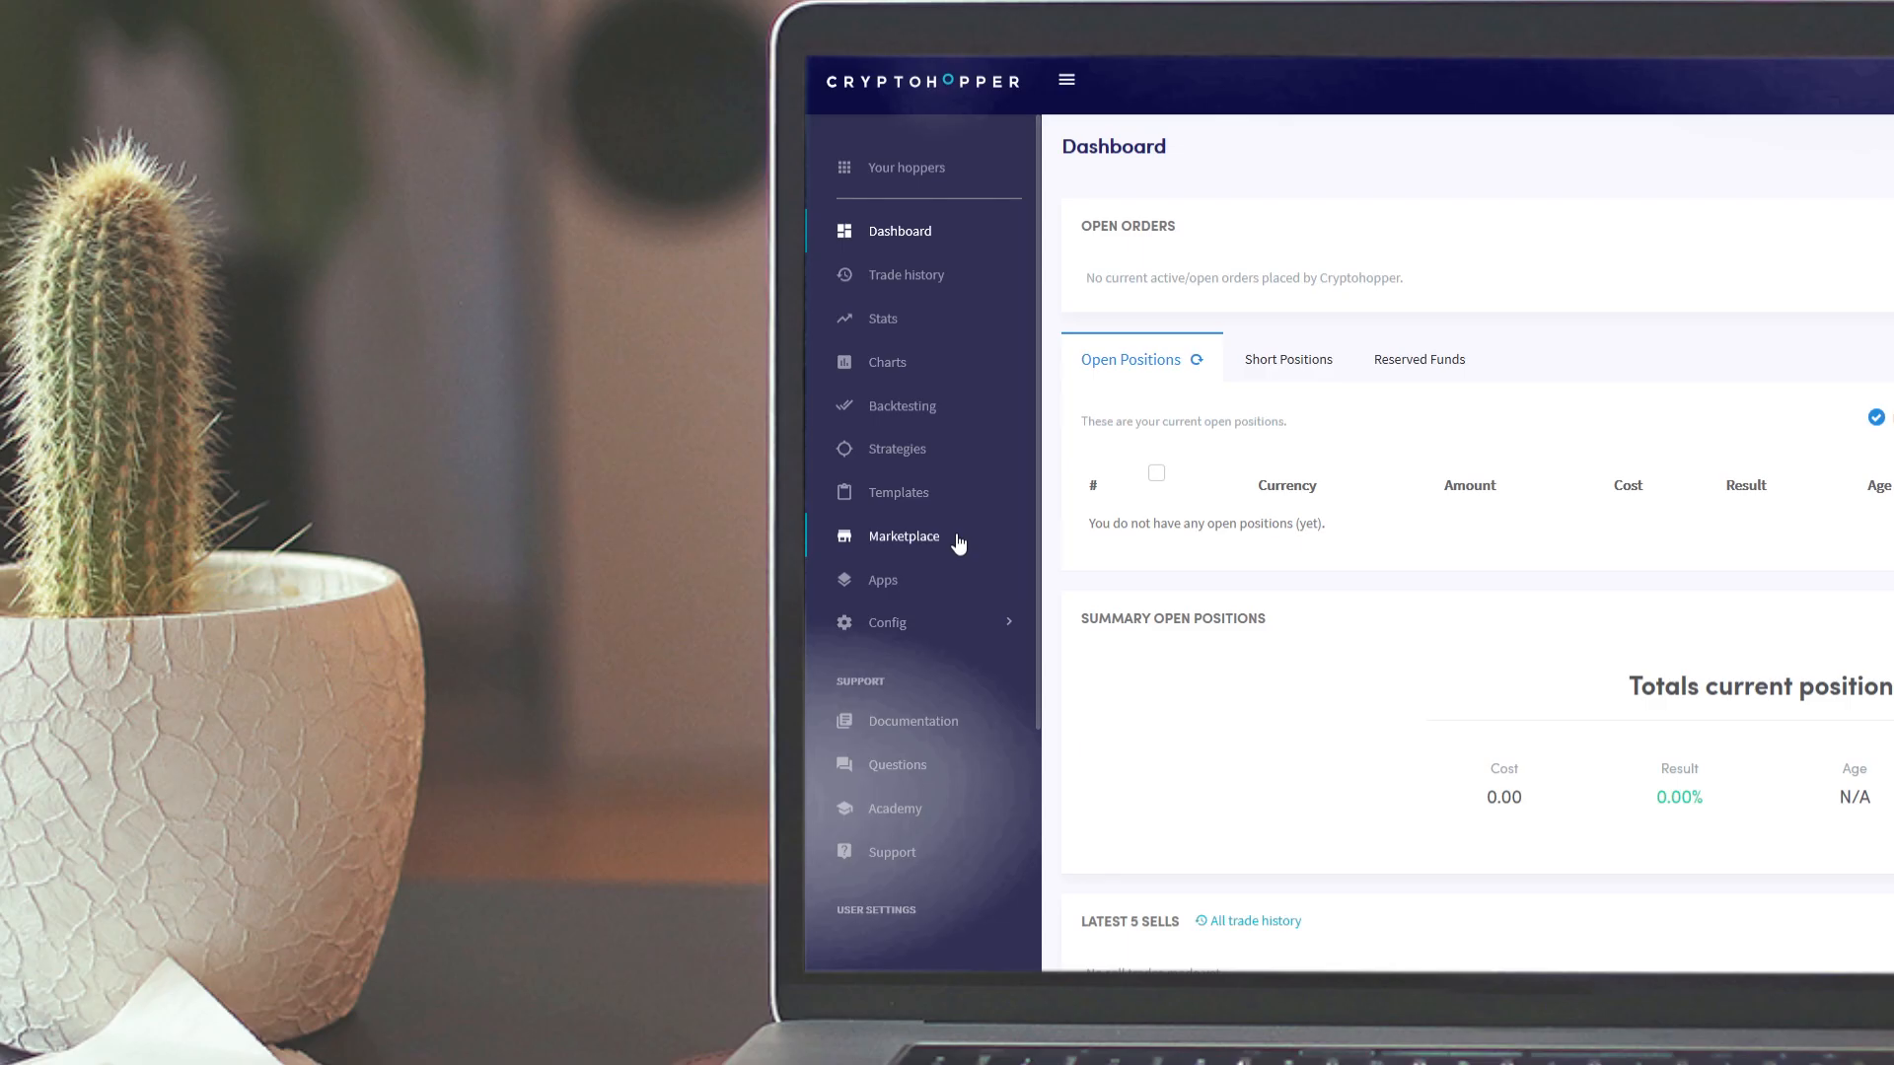
# Show the marketplace's Signals category filtered to the Binance exchange
pyautogui.click(904, 535)
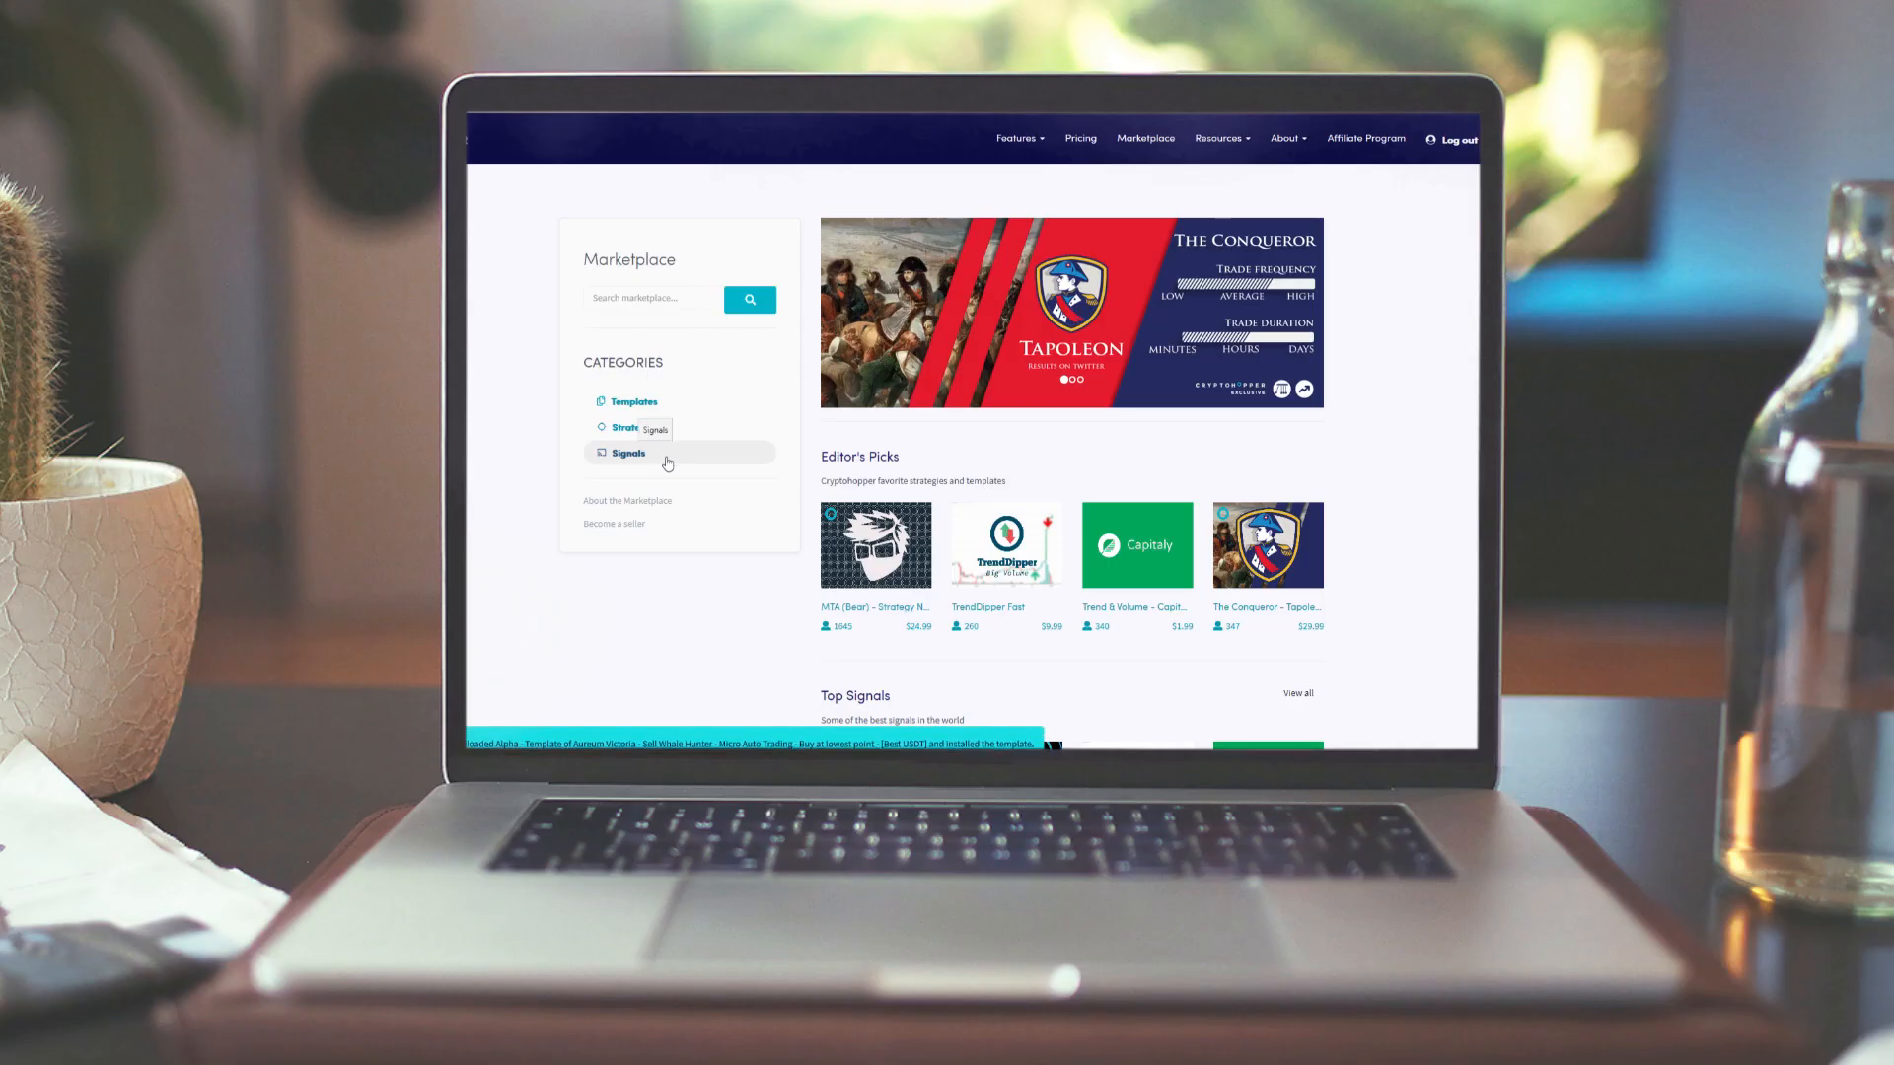
pyautogui.click(627, 454)
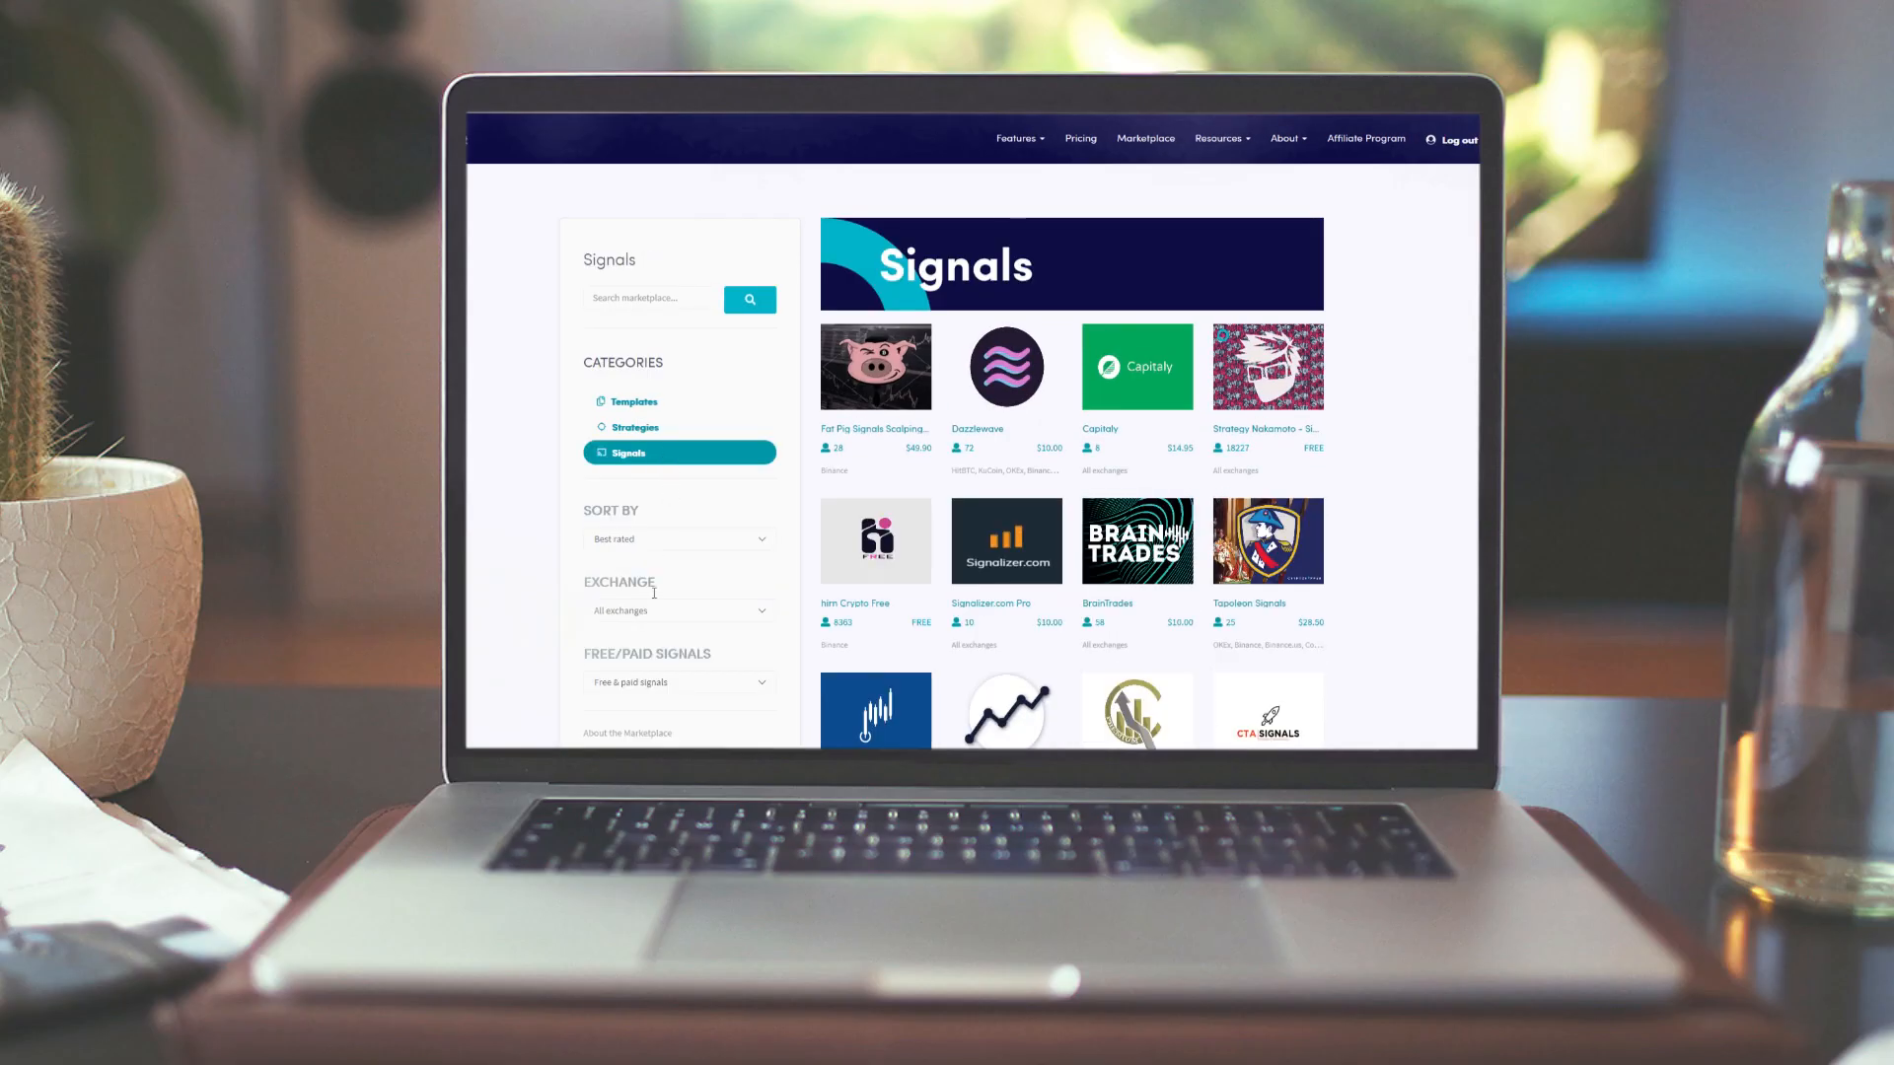
pyautogui.click(677, 610)
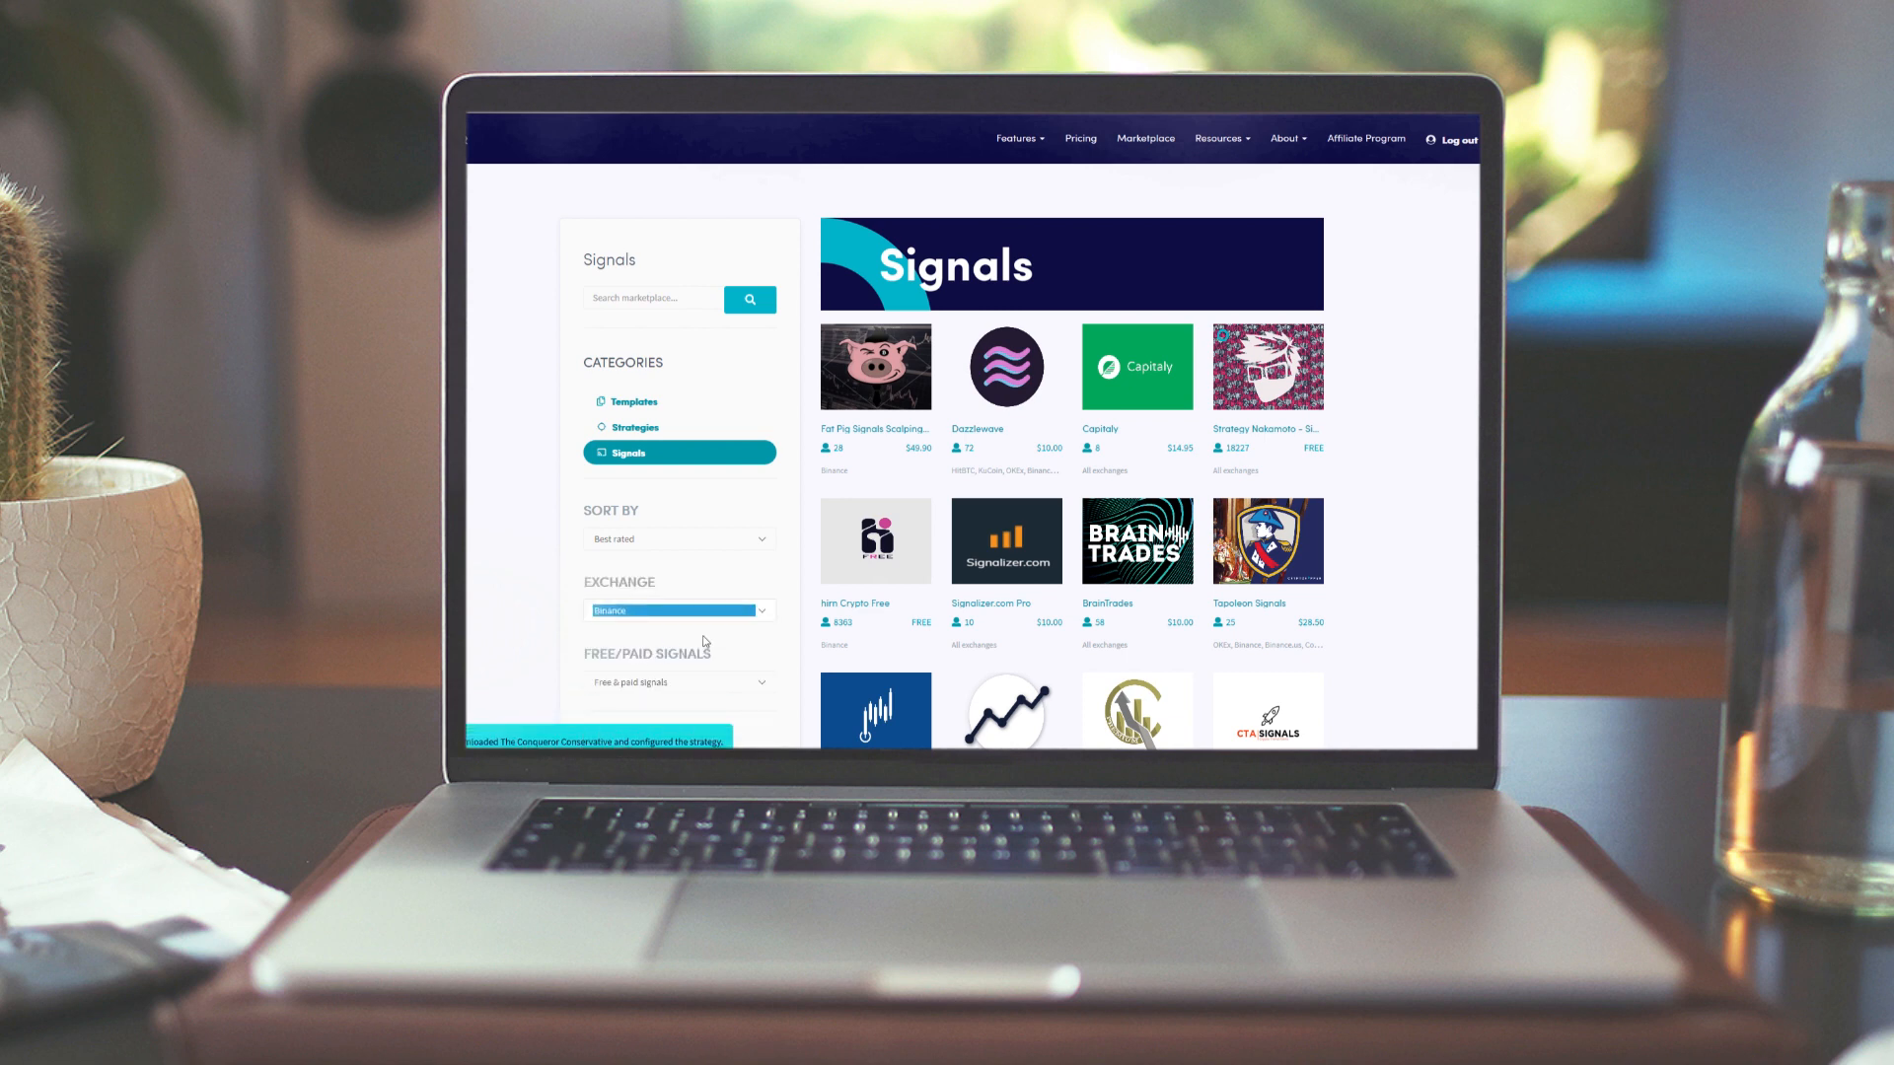
pyautogui.click(673, 610)
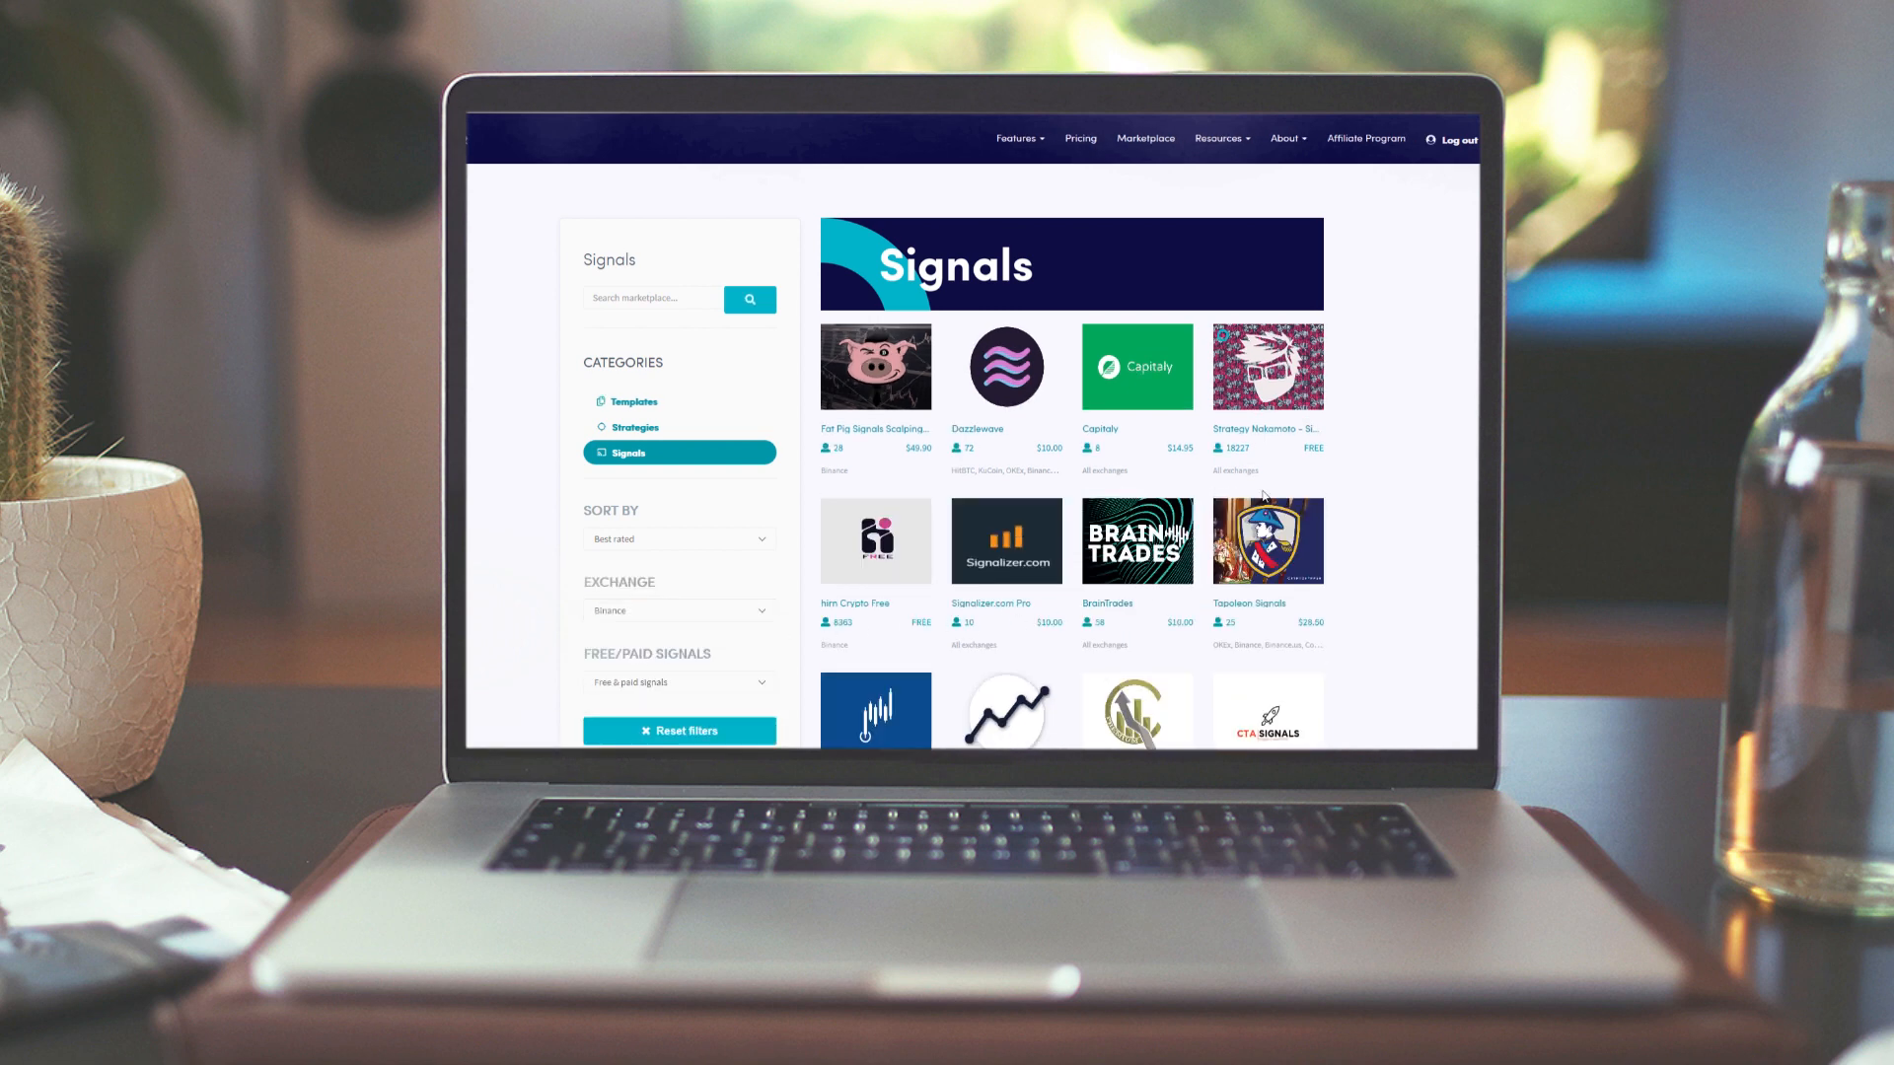
# Review the Strategy Nakamoto - Signals FREE signaller's overview, performance reports and user reviews
pyautogui.click(1267, 367)
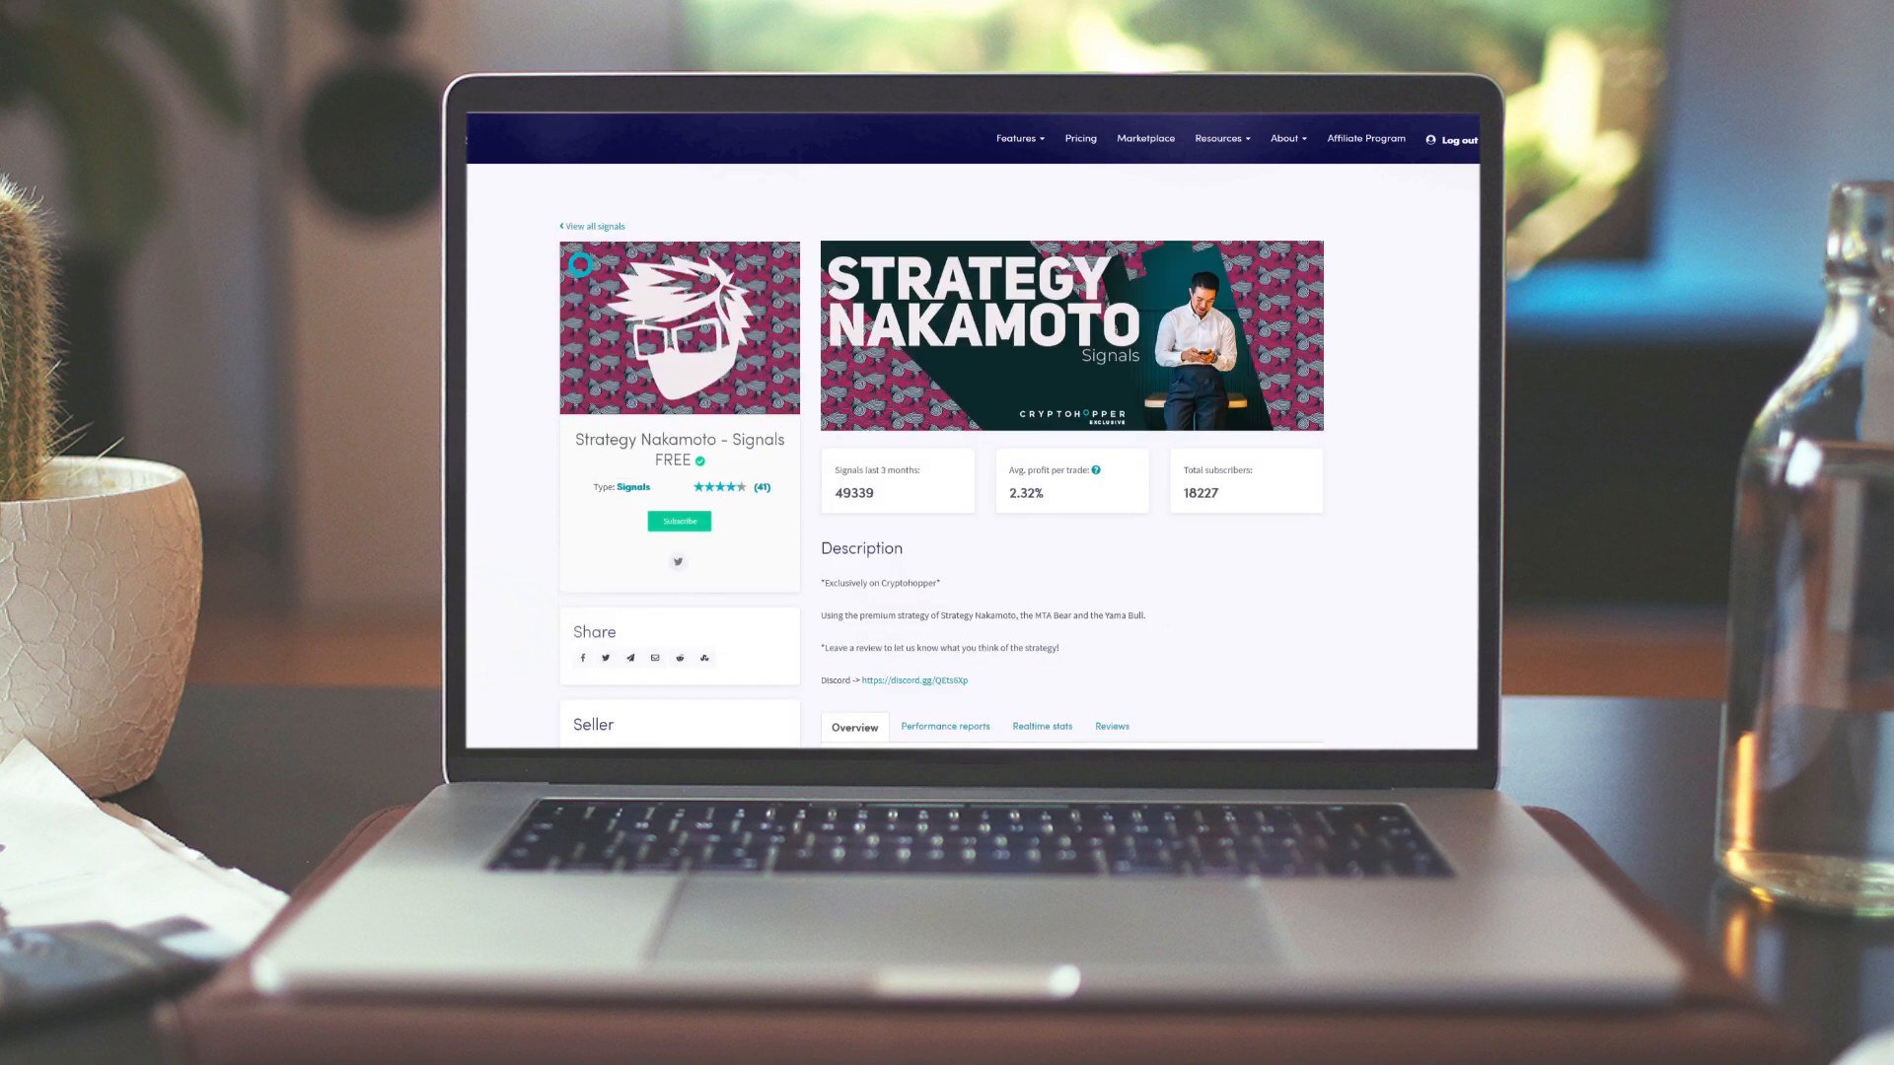
pyautogui.scroll(-3)
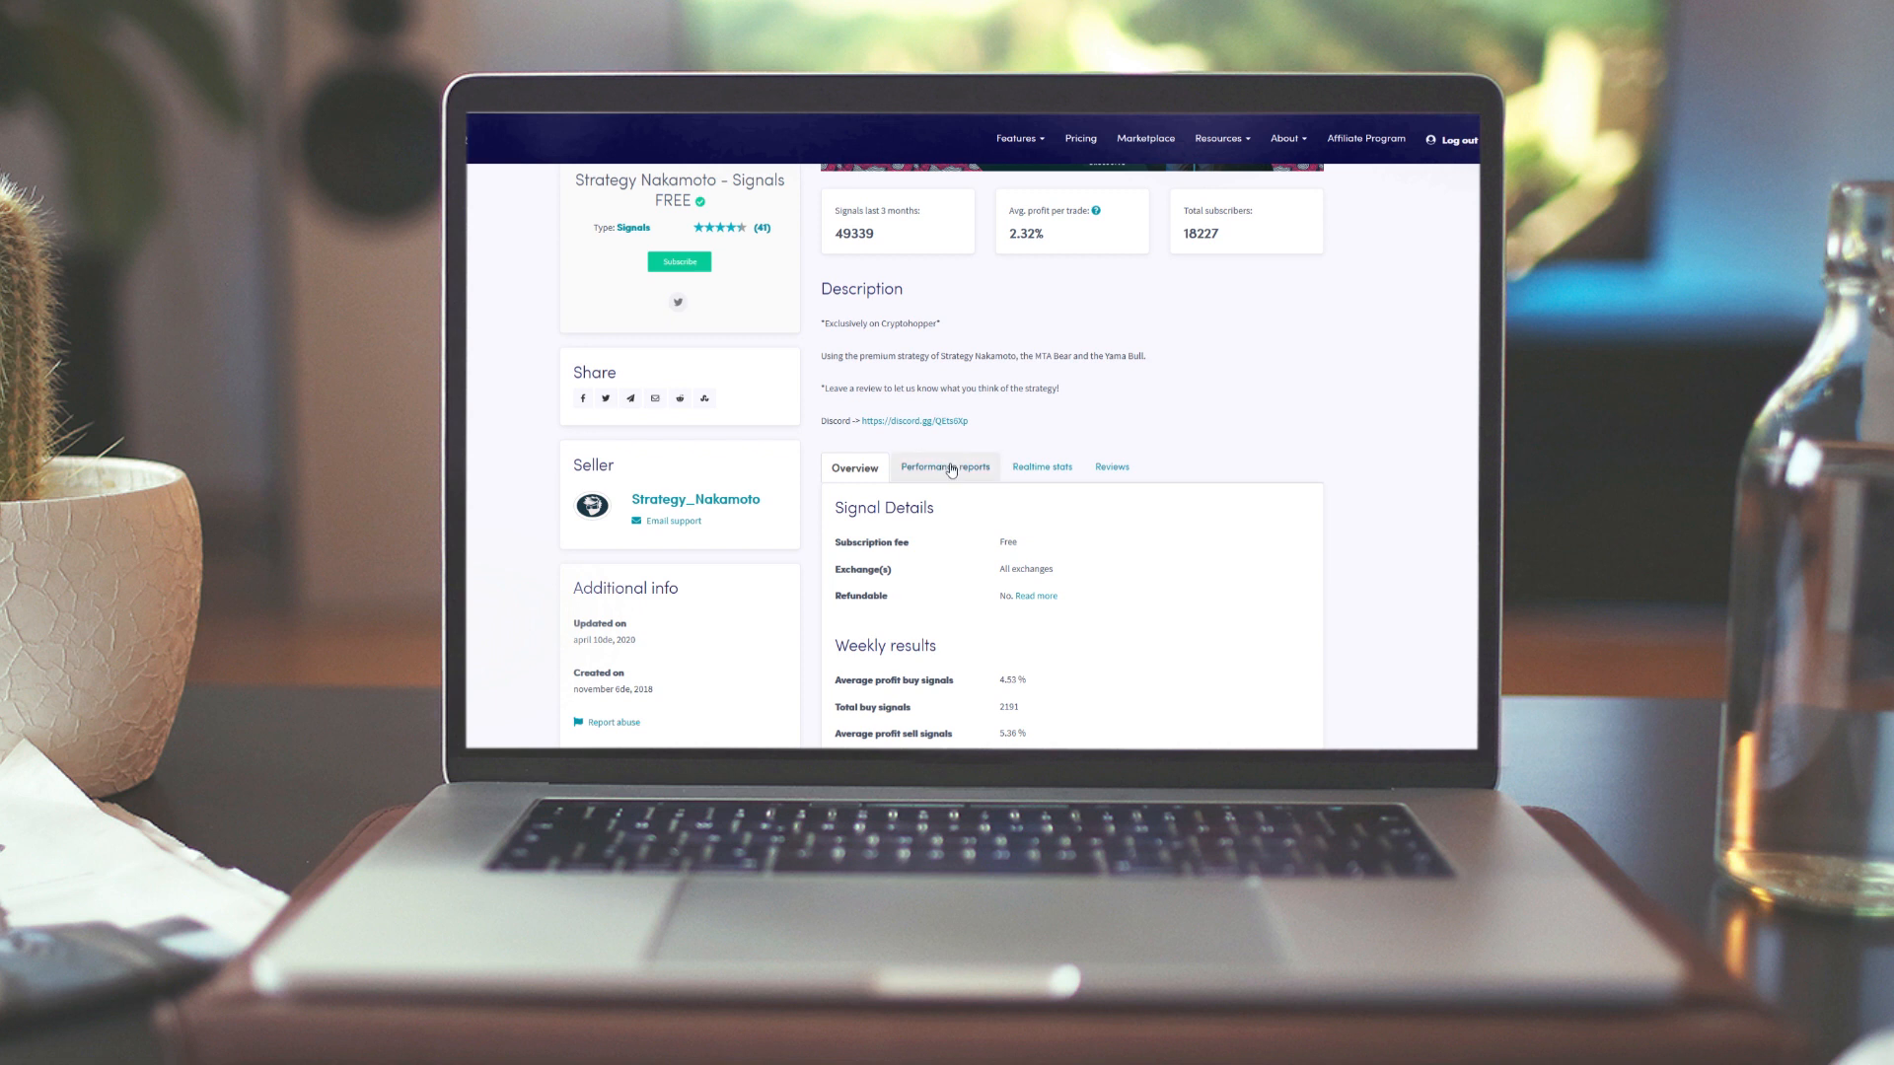
pyautogui.click(945, 468)
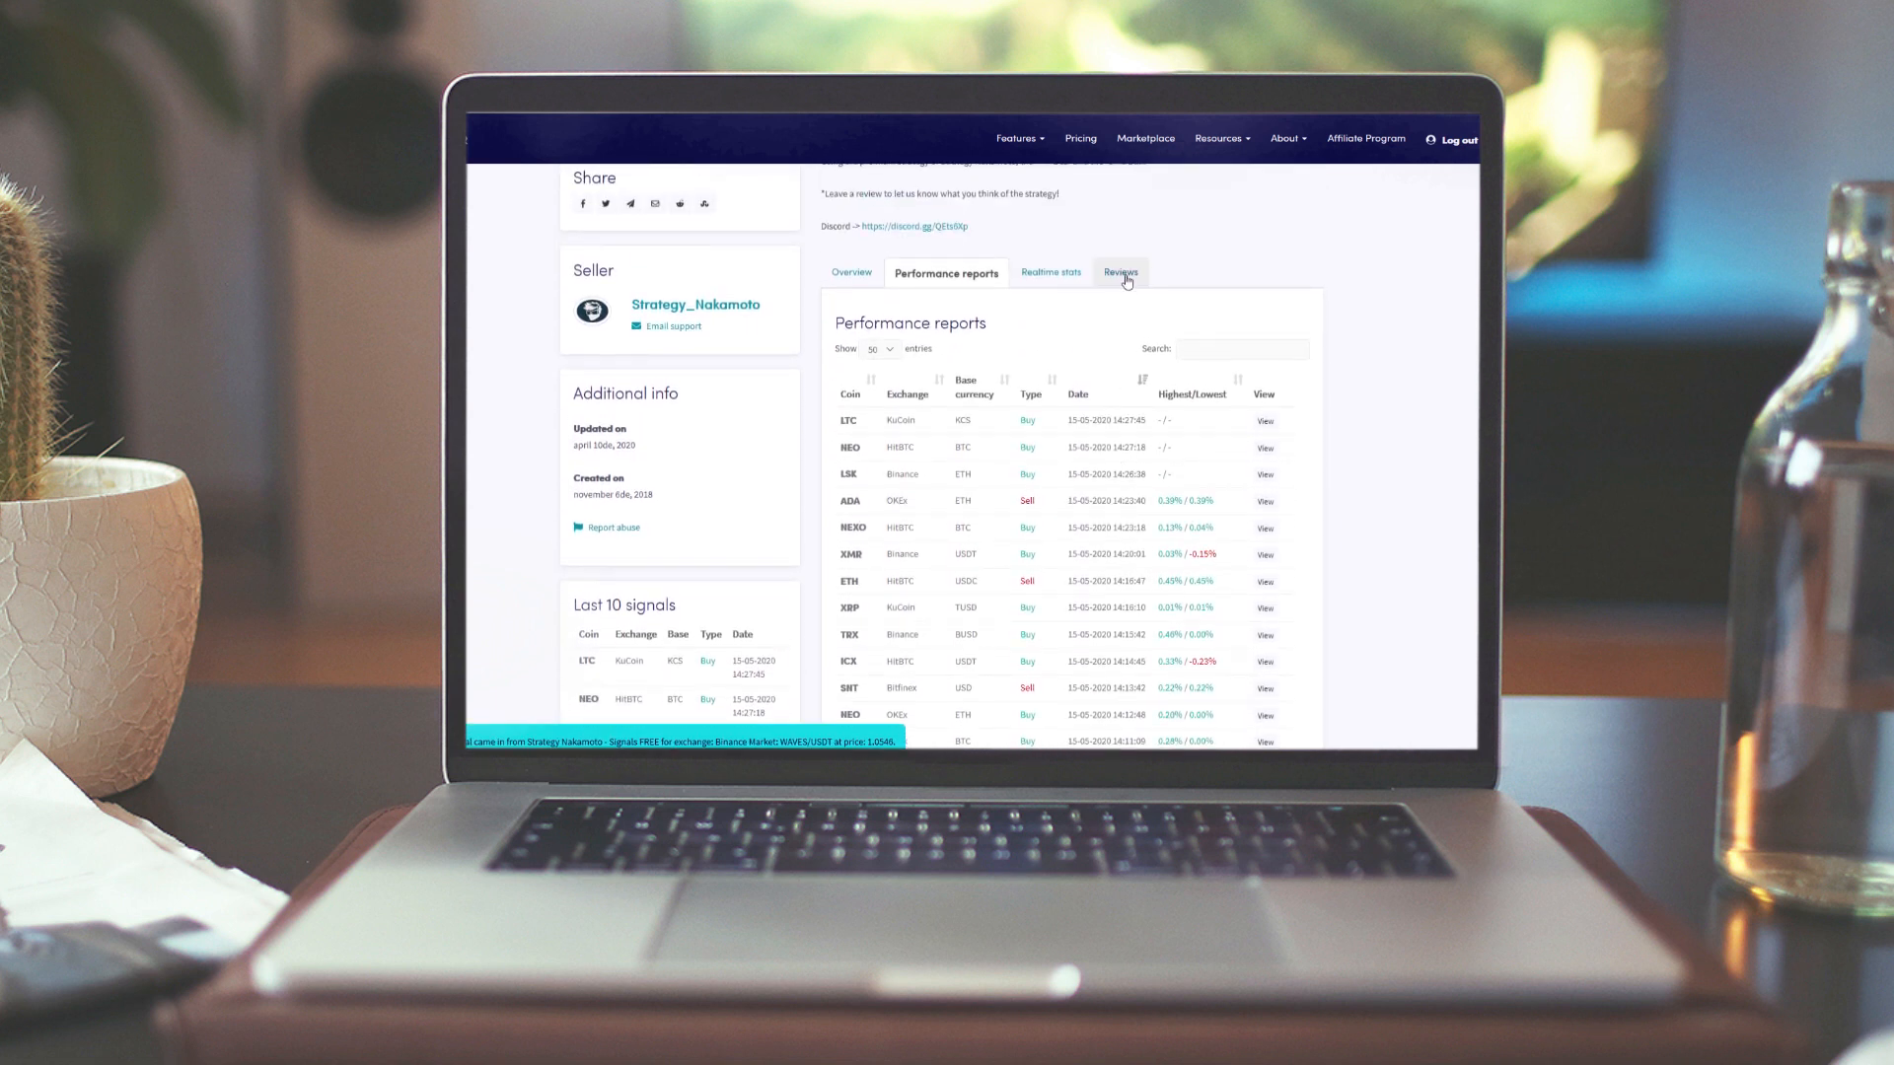
pyautogui.click(1118, 270)
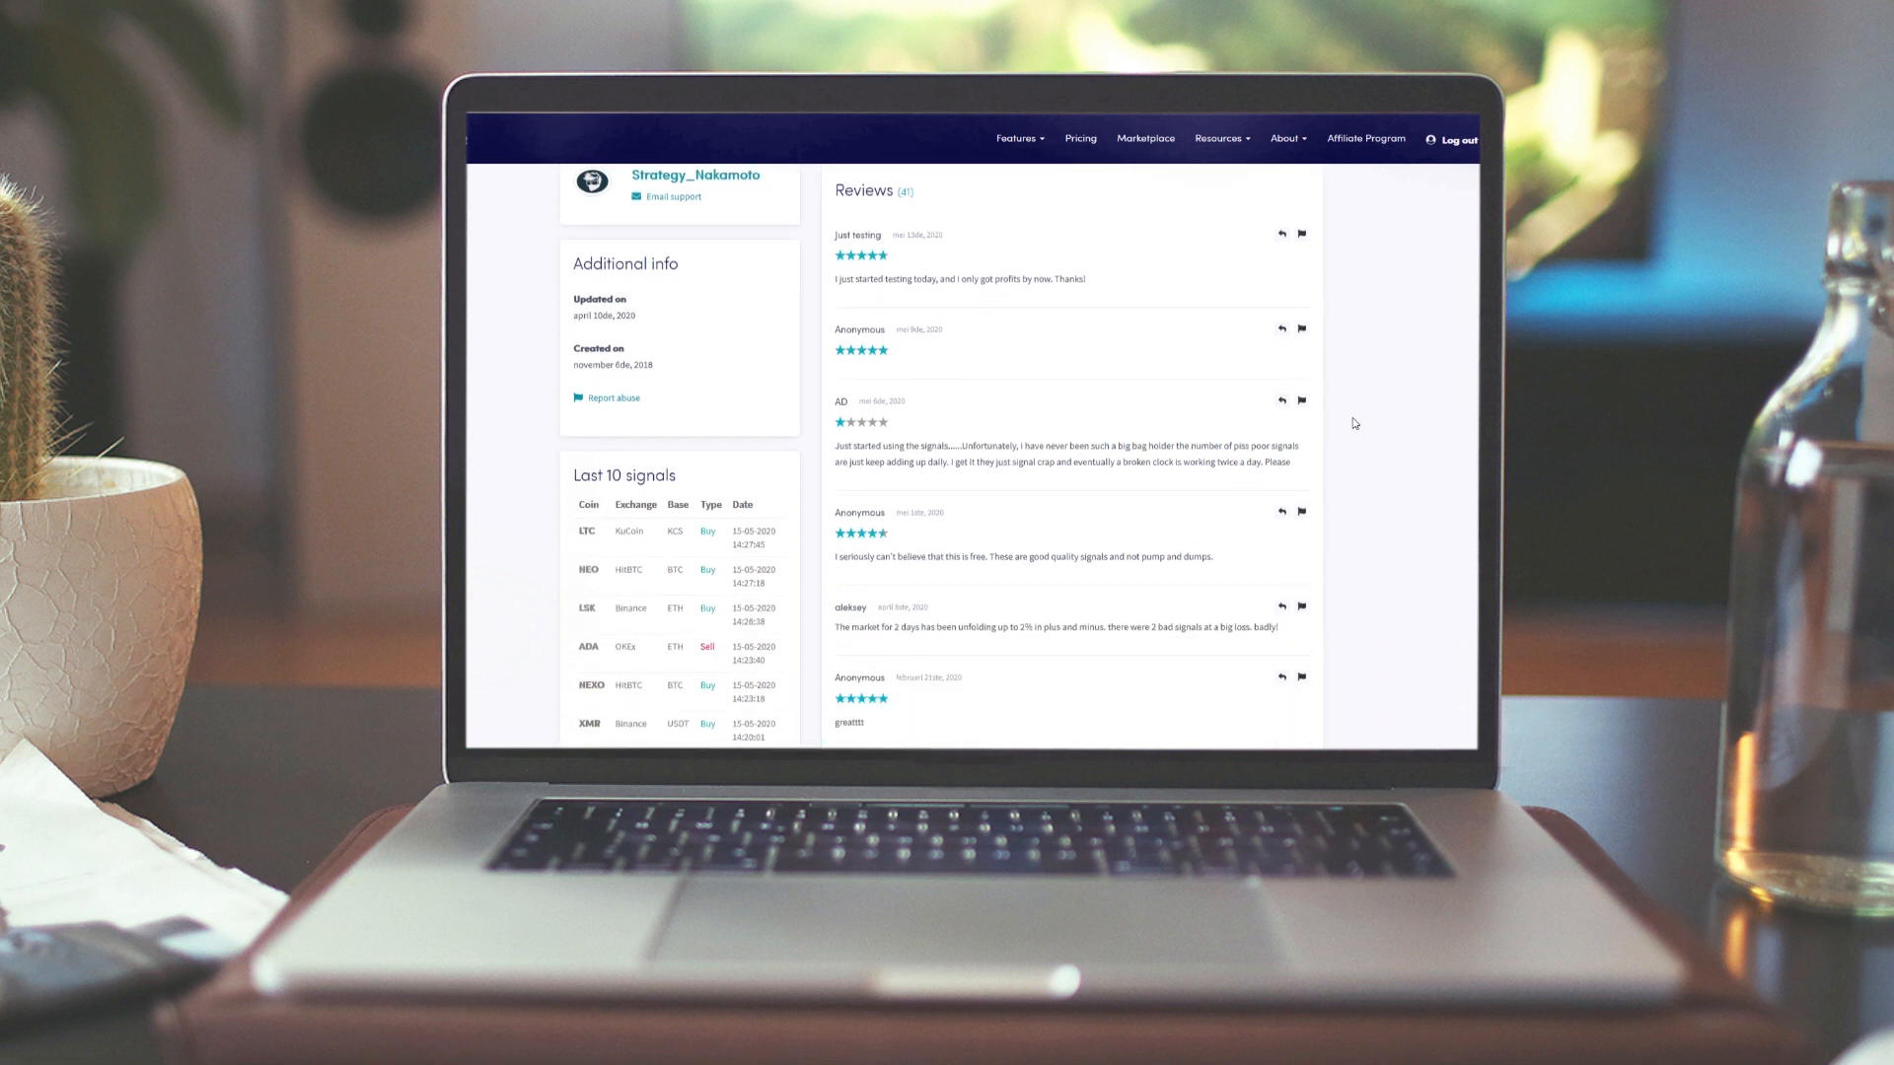
pyautogui.scroll(-3)
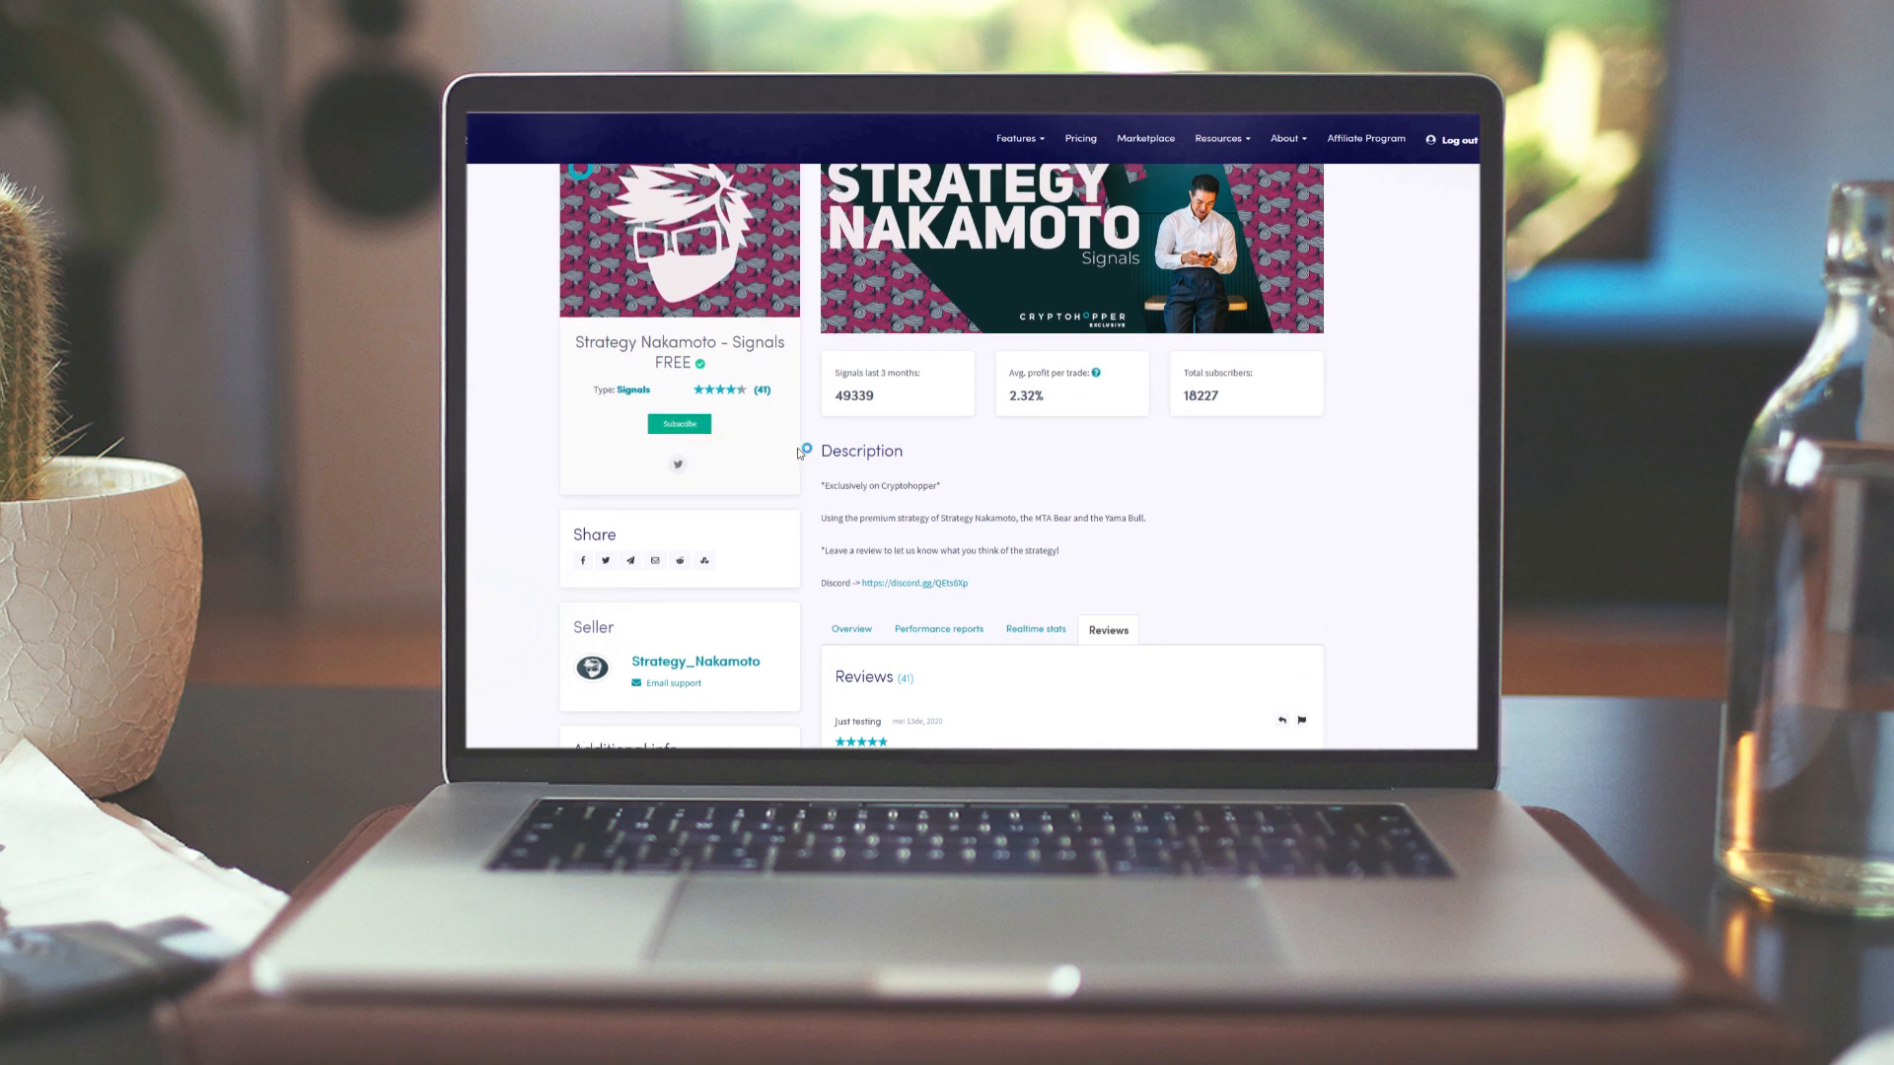
# Show the hopper's buy strategy: Signals only on, 3 targets to buy
pyautogui.click(676, 424)
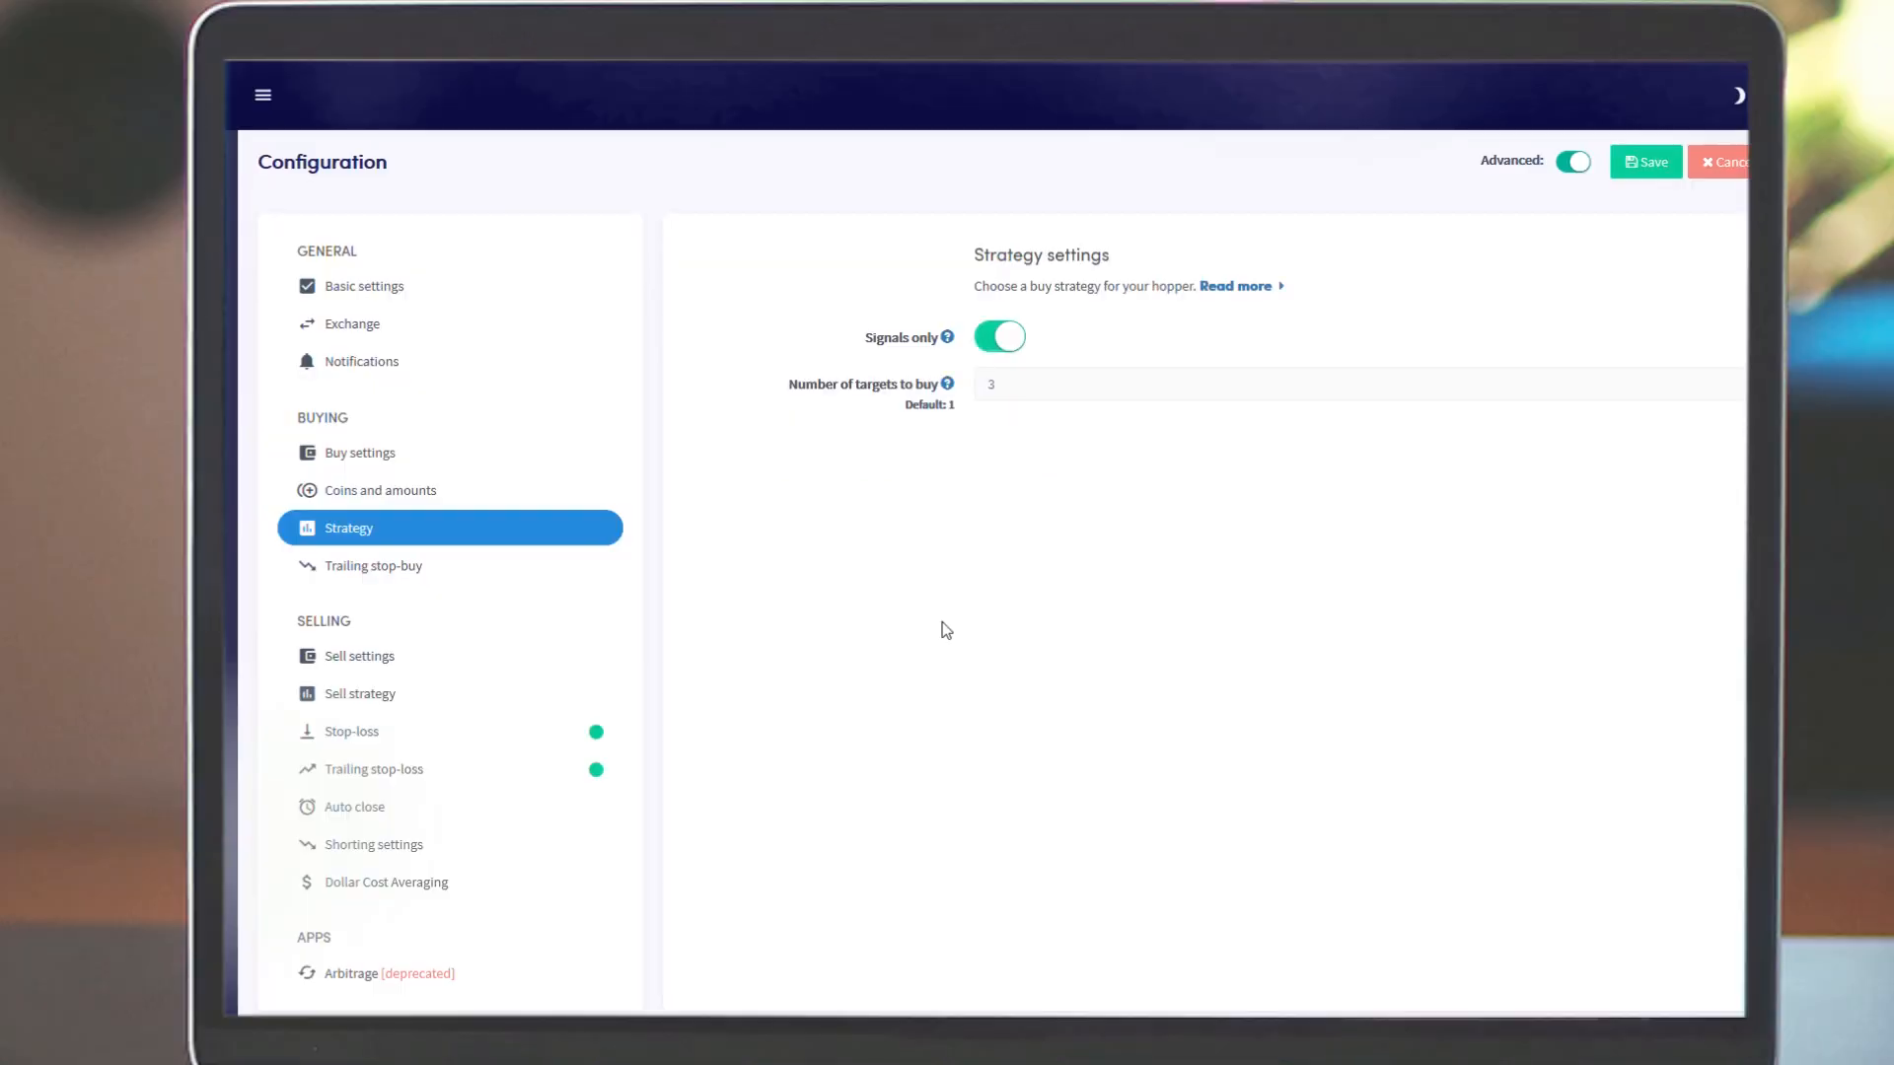
pyautogui.moveTo(782, 568)
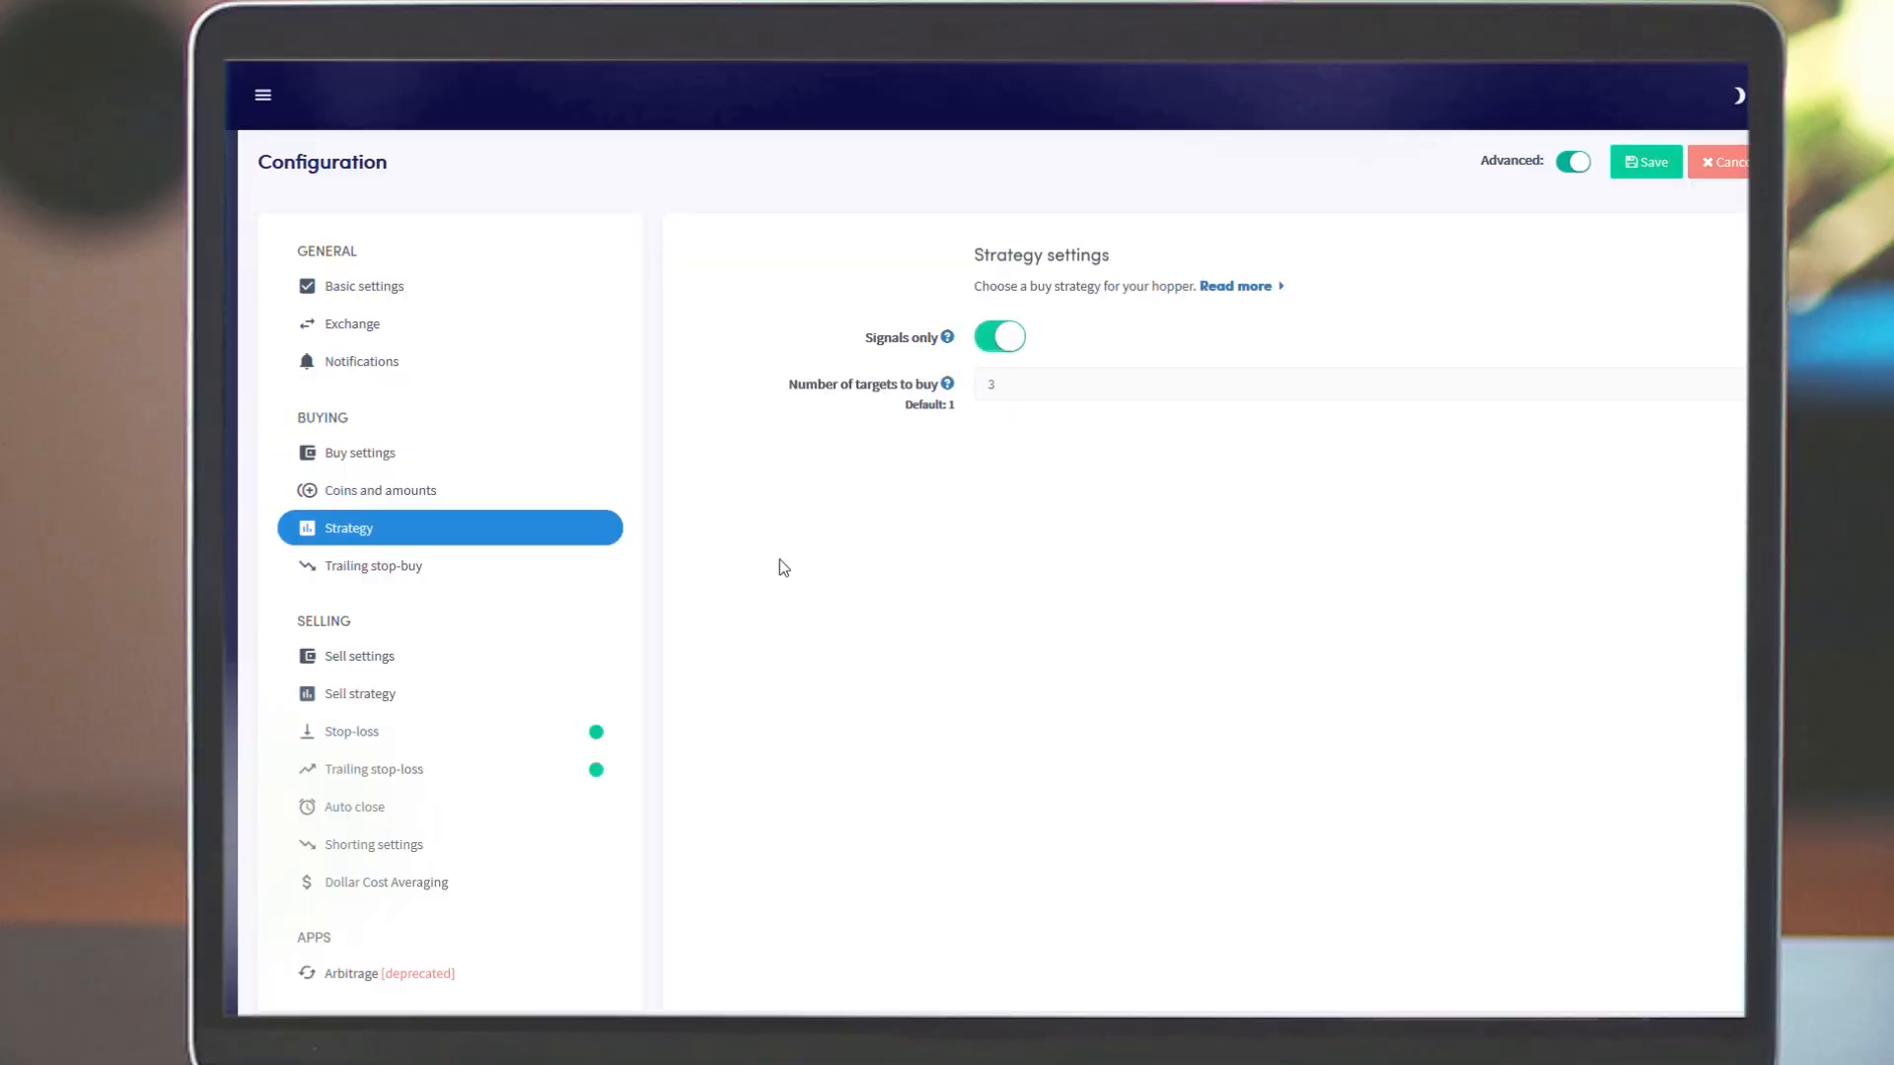
# Move BTC, ETH, BAT and one more coin into the hopper's selected coins
pyautogui.click(380, 489)
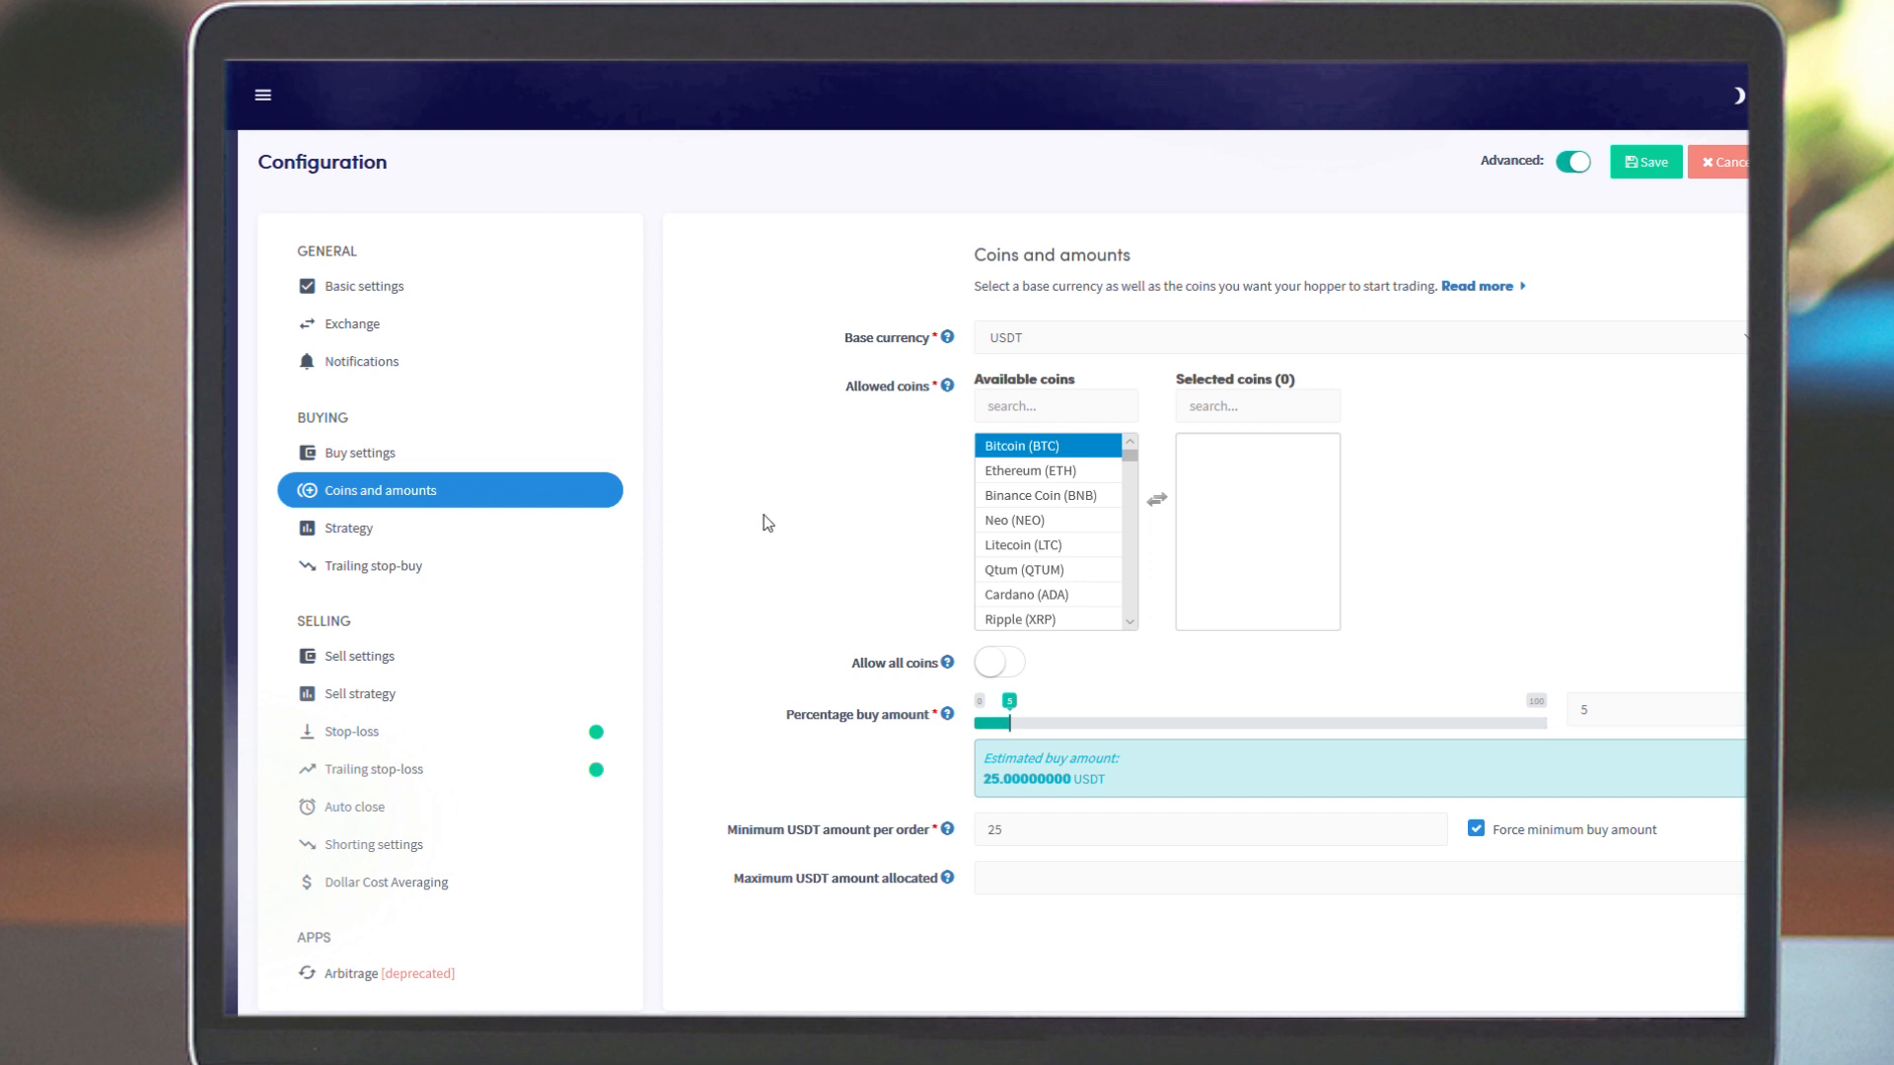
pyautogui.doubleClick(1021, 446)
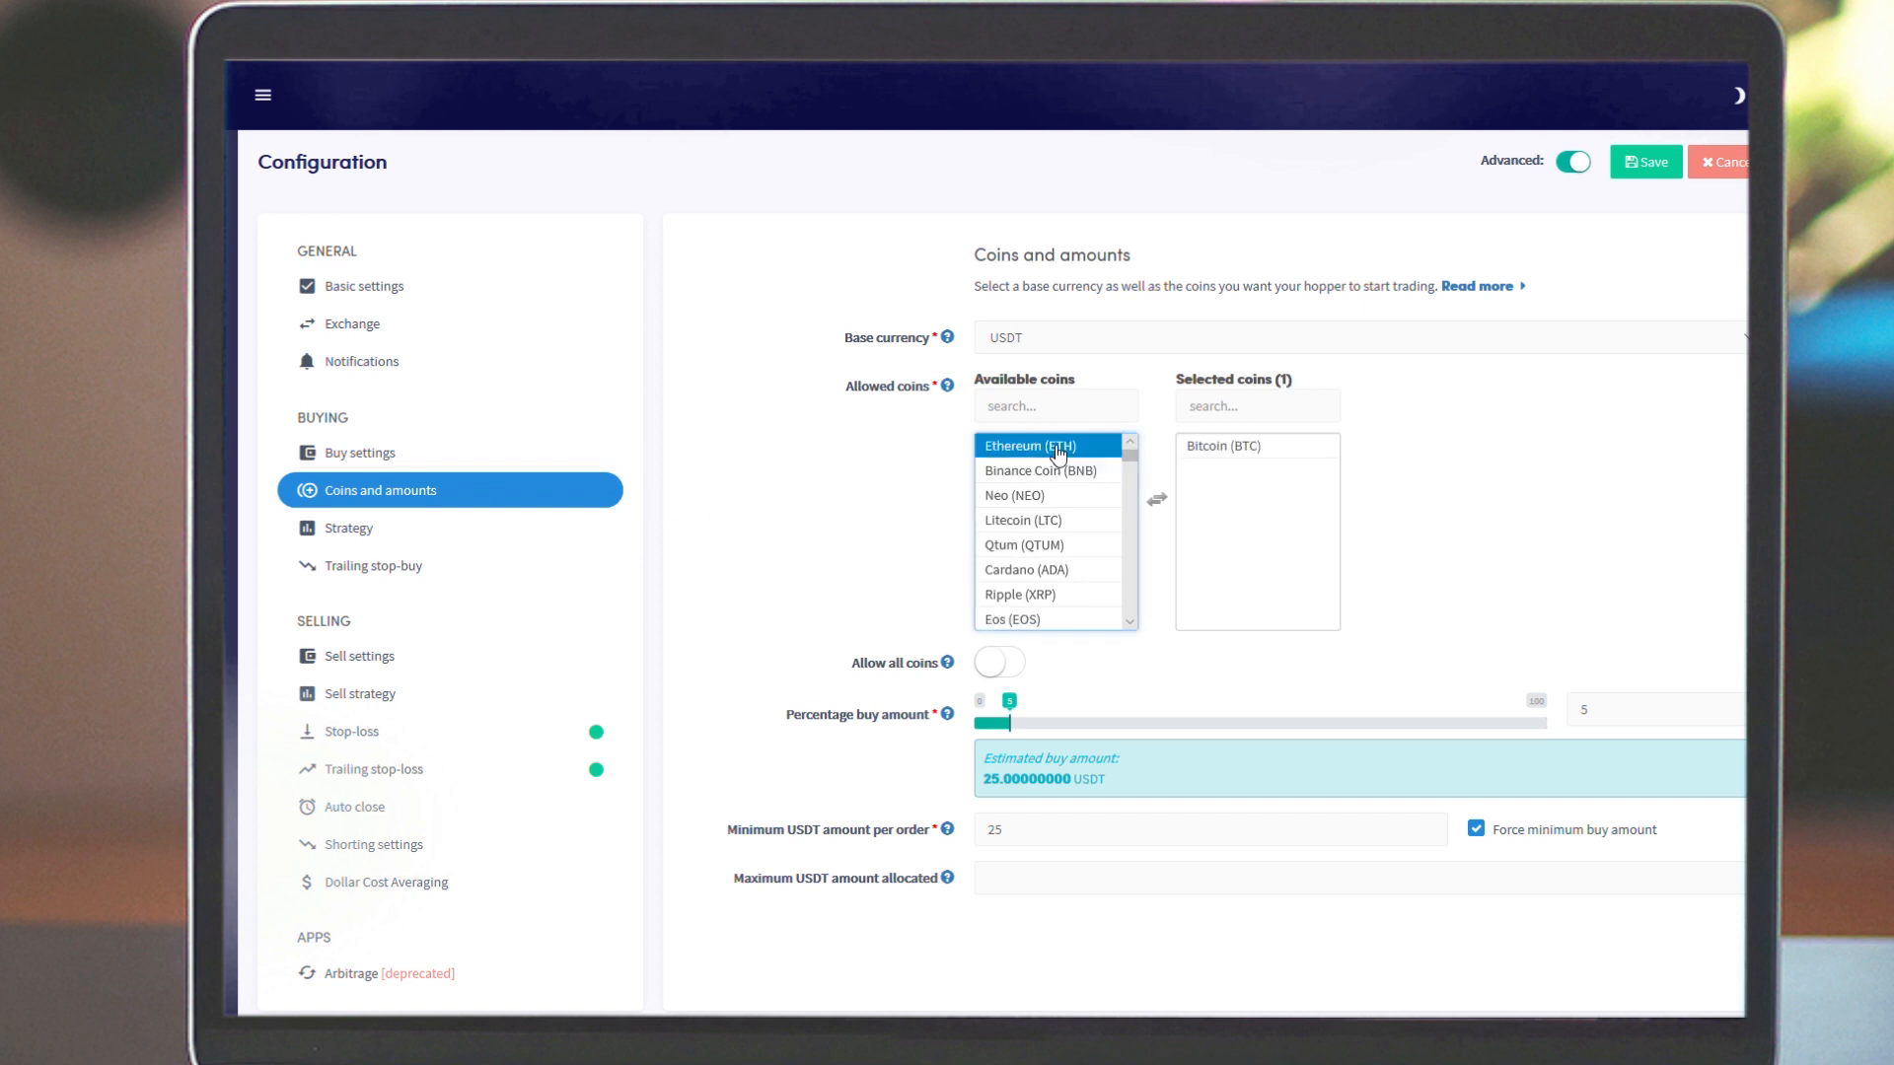
pyautogui.doubleClick(1029, 444)
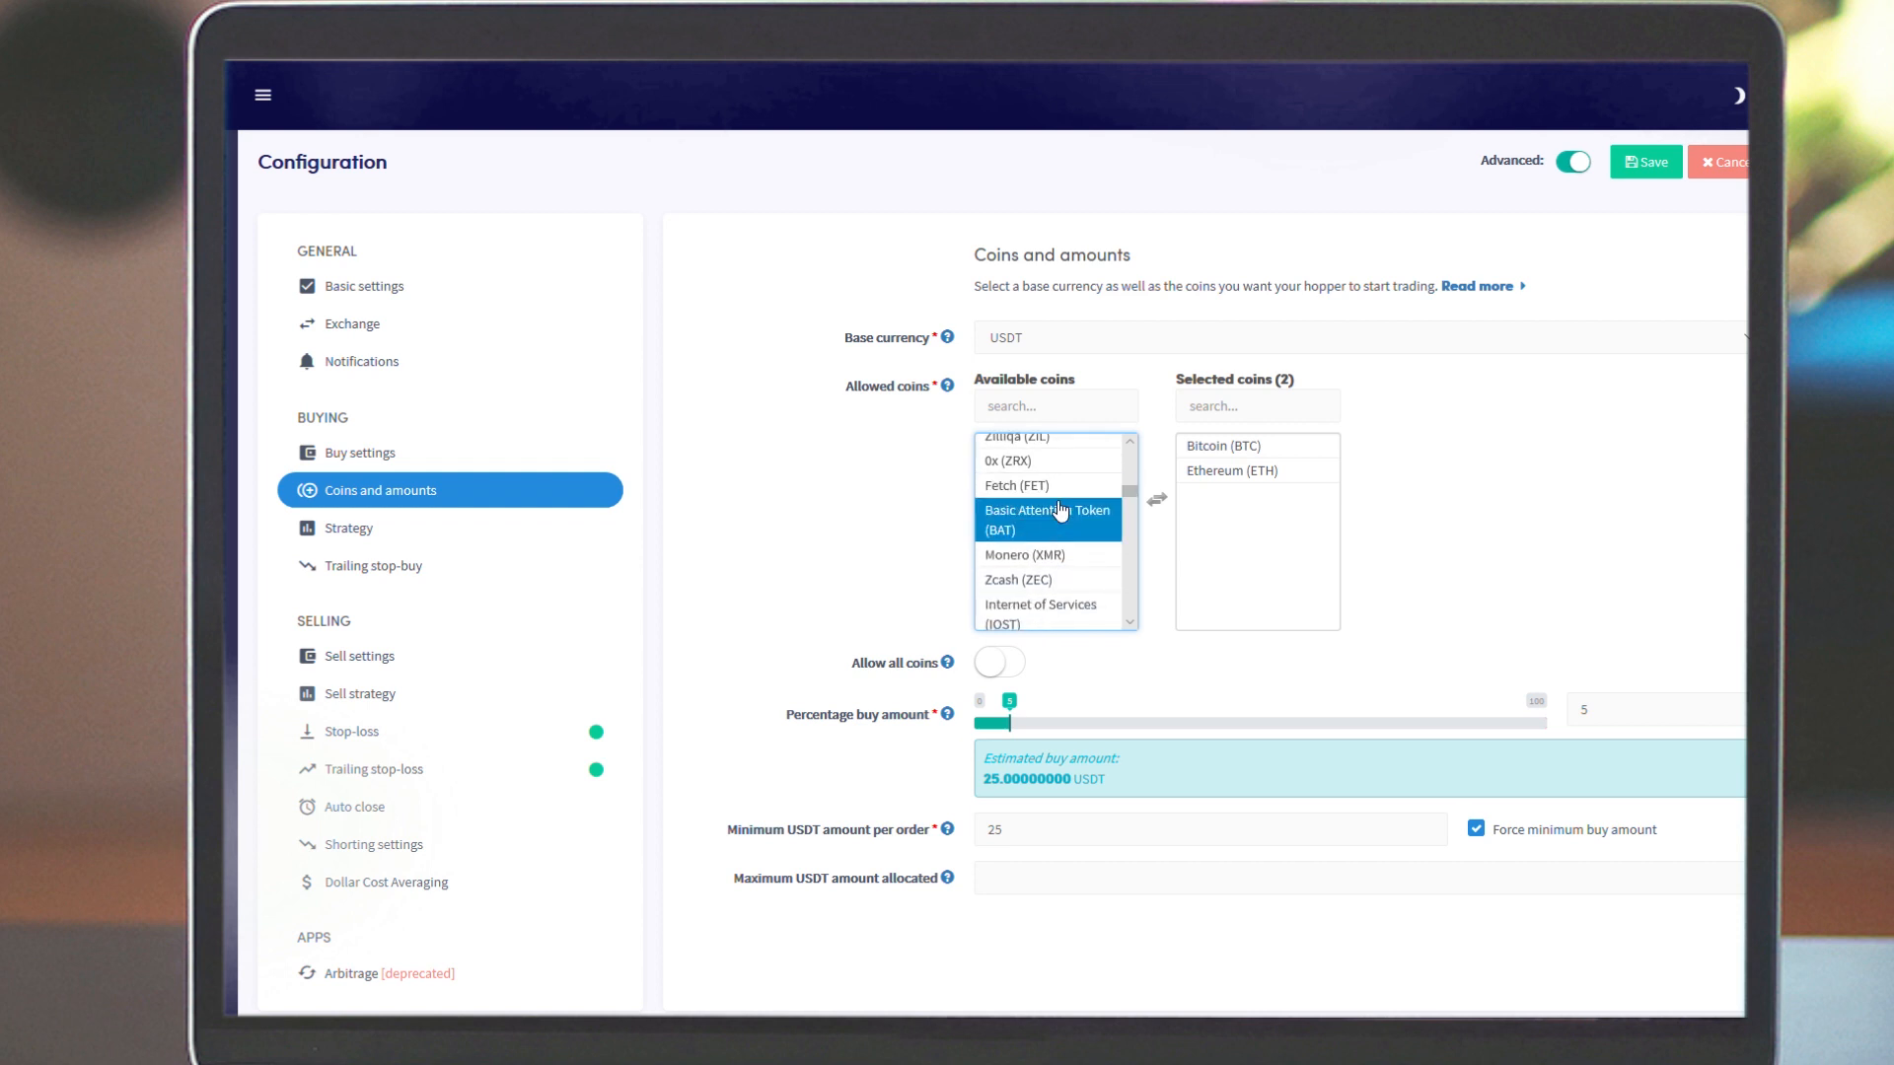
pyautogui.doubleClick(1047, 518)
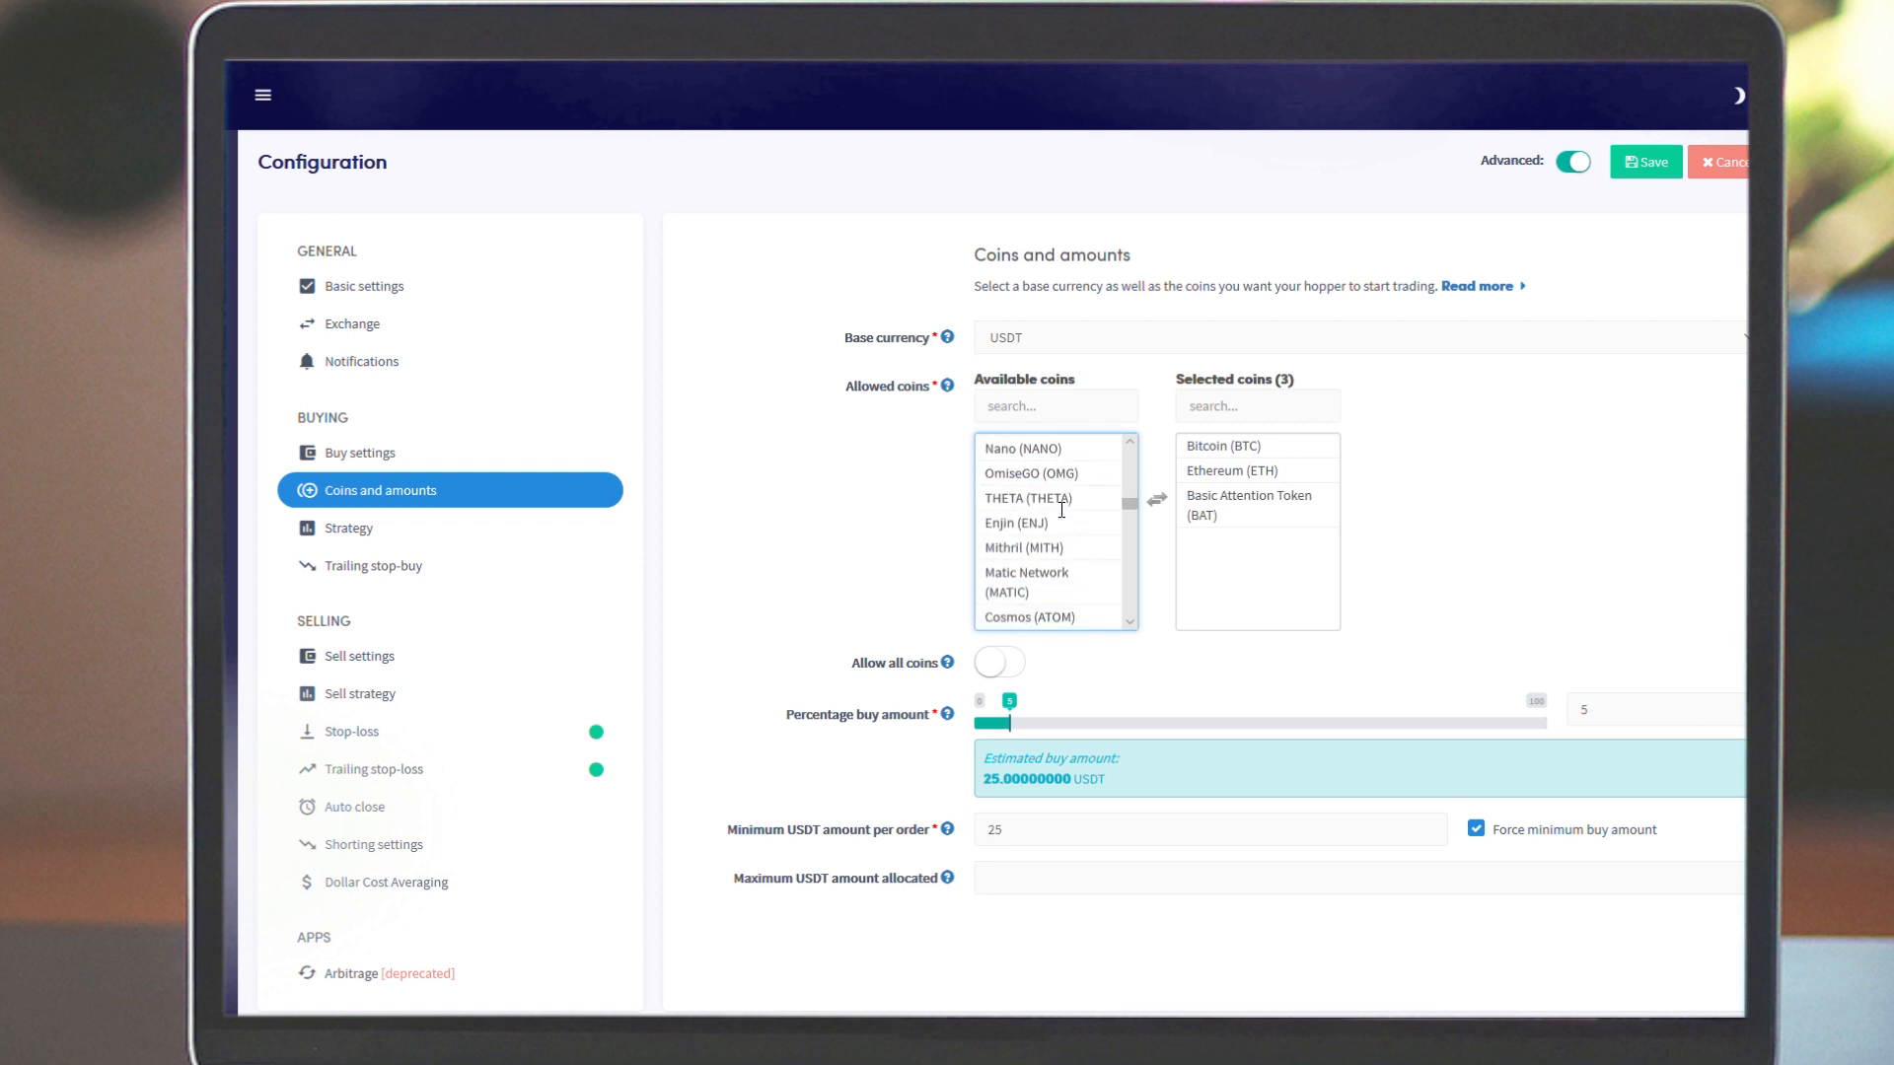
pyautogui.doubleClick(1026, 580)
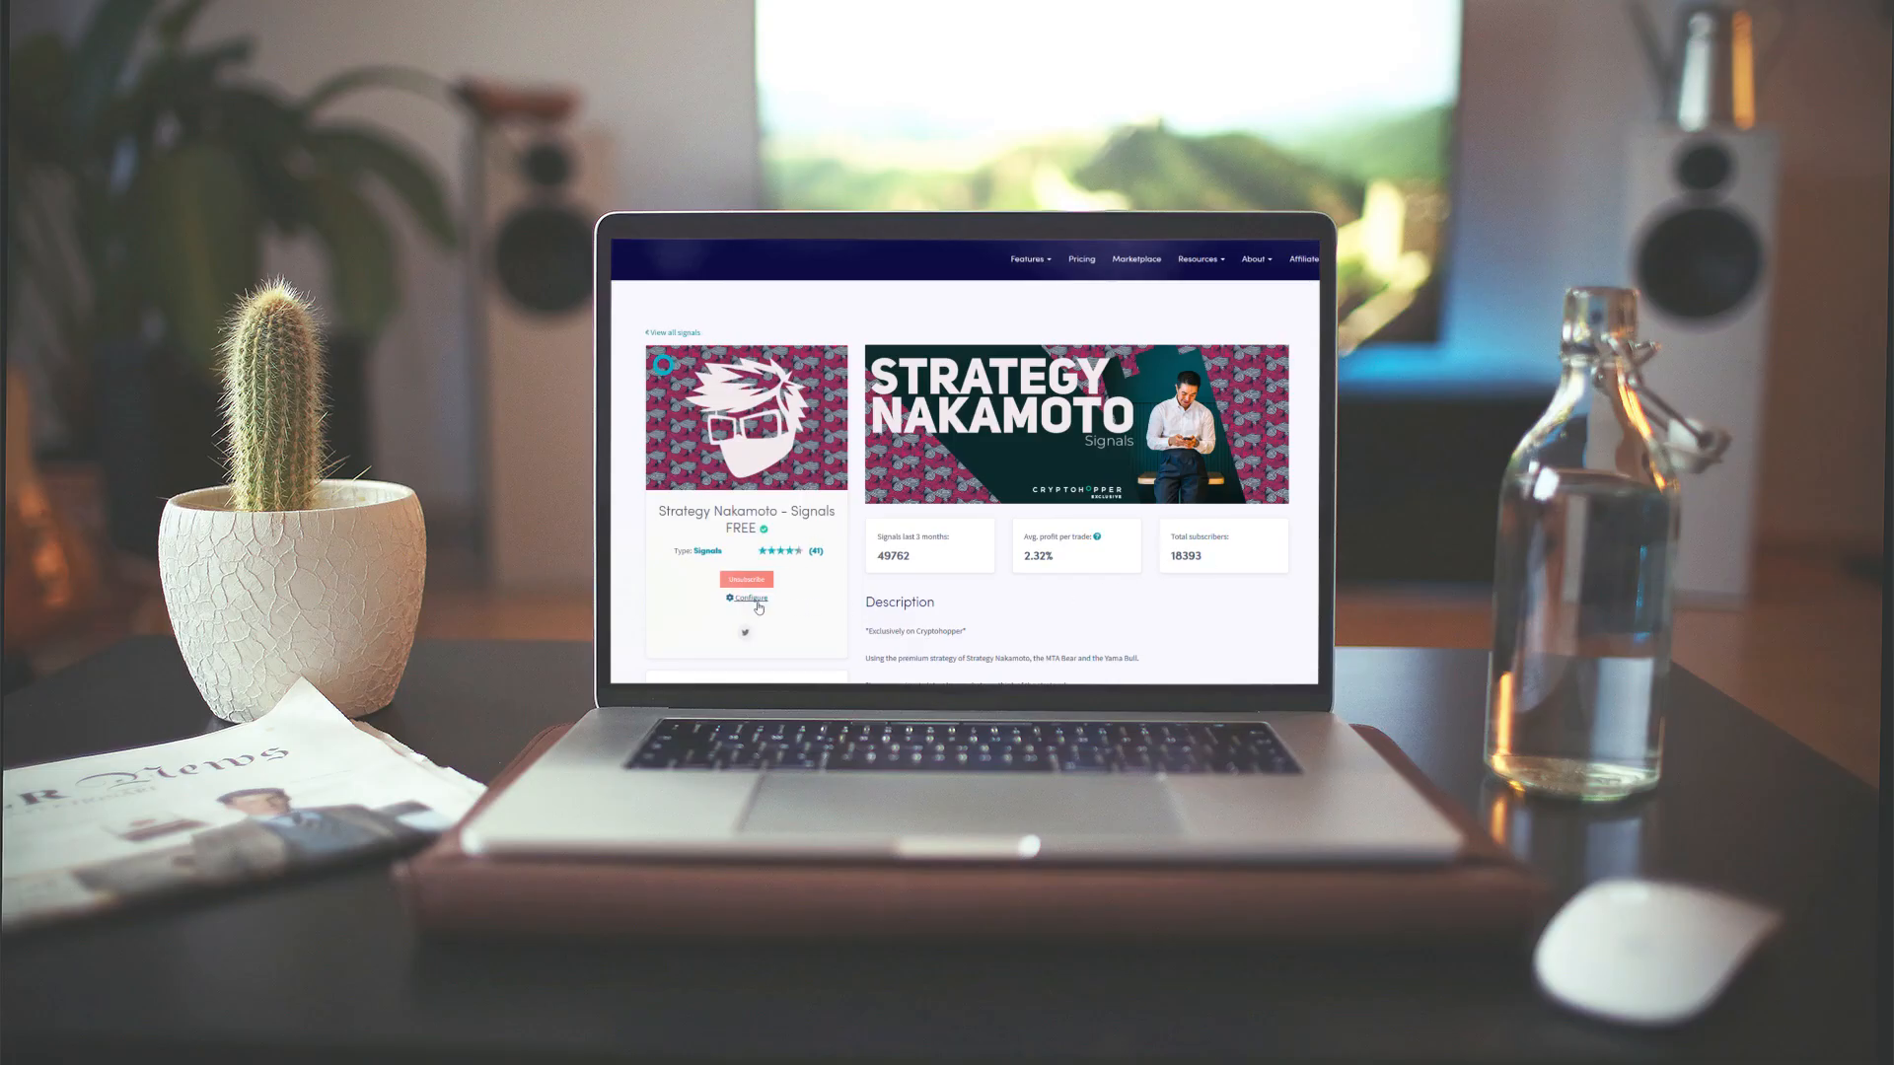
# Leave sell signals off, set take profit at 3 and save the signal subscription
pyautogui.click(750, 598)
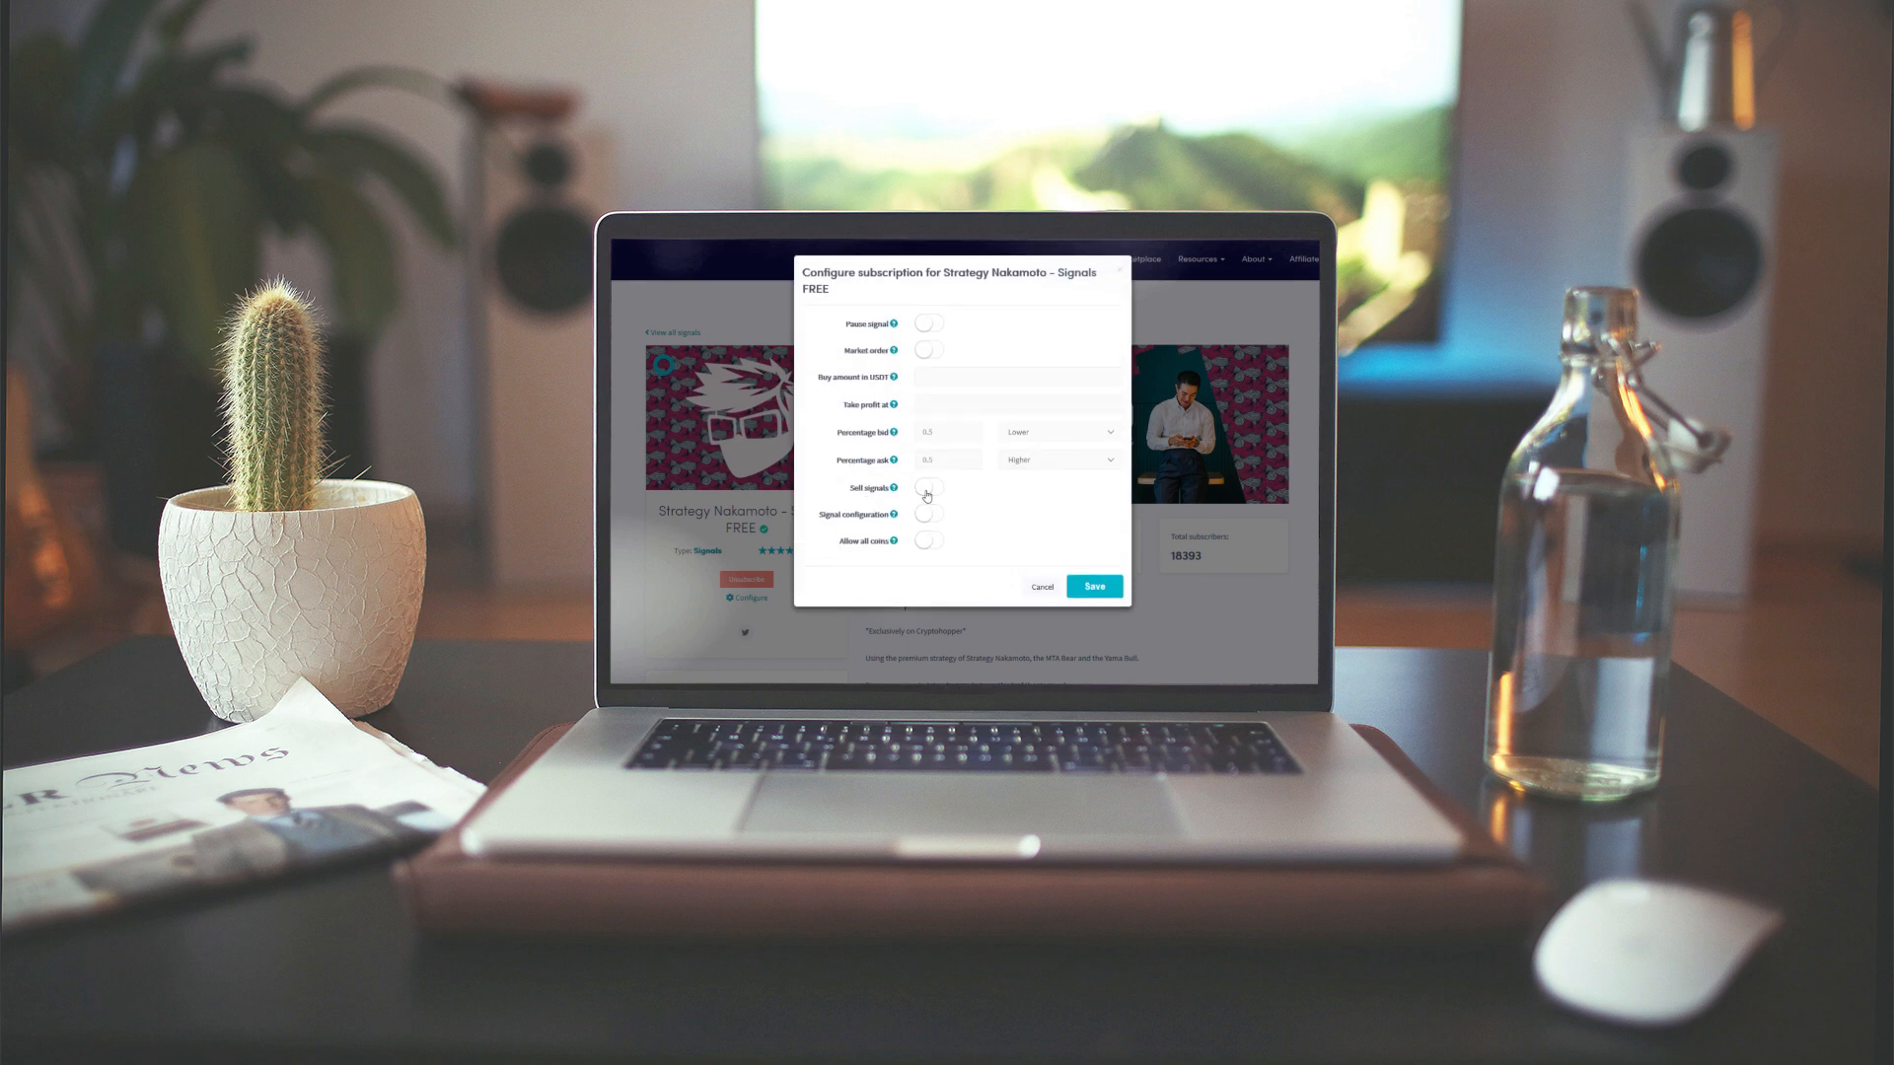
pyautogui.click(928, 487)
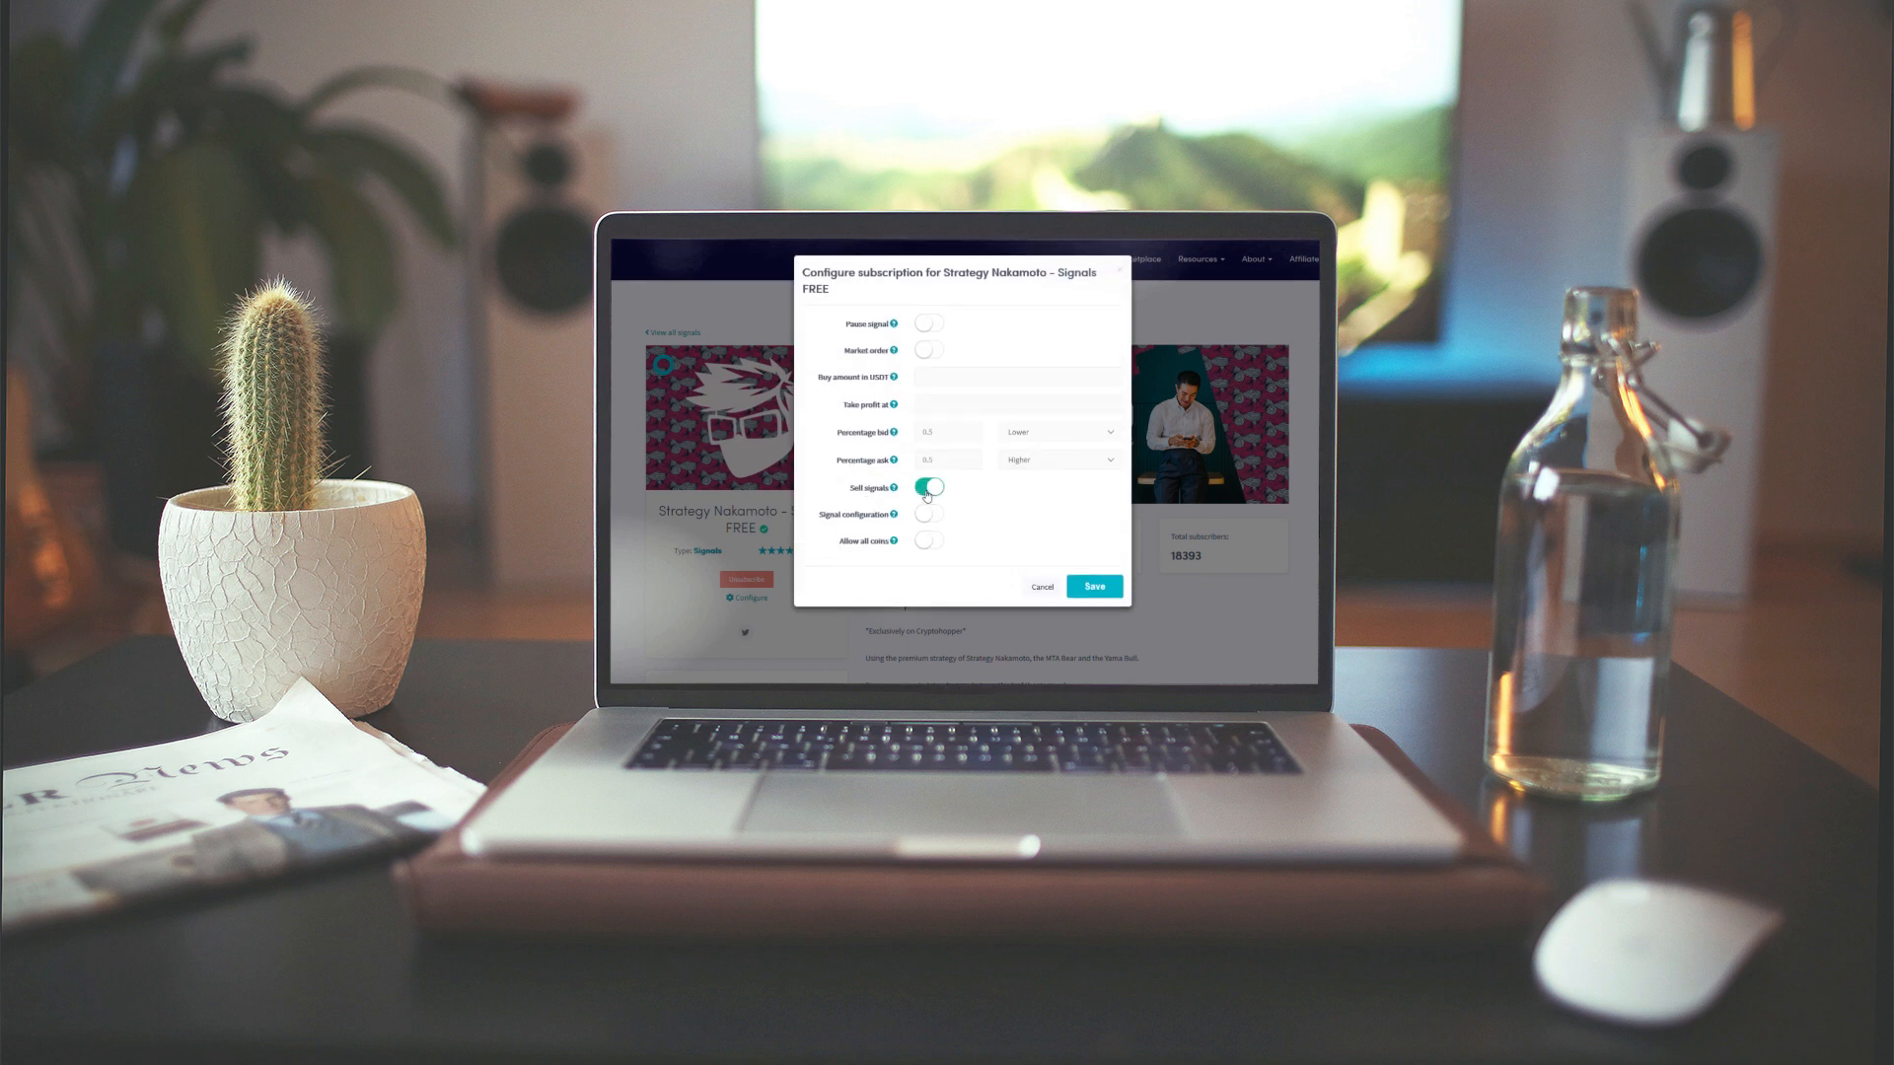
pyautogui.click(927, 488)
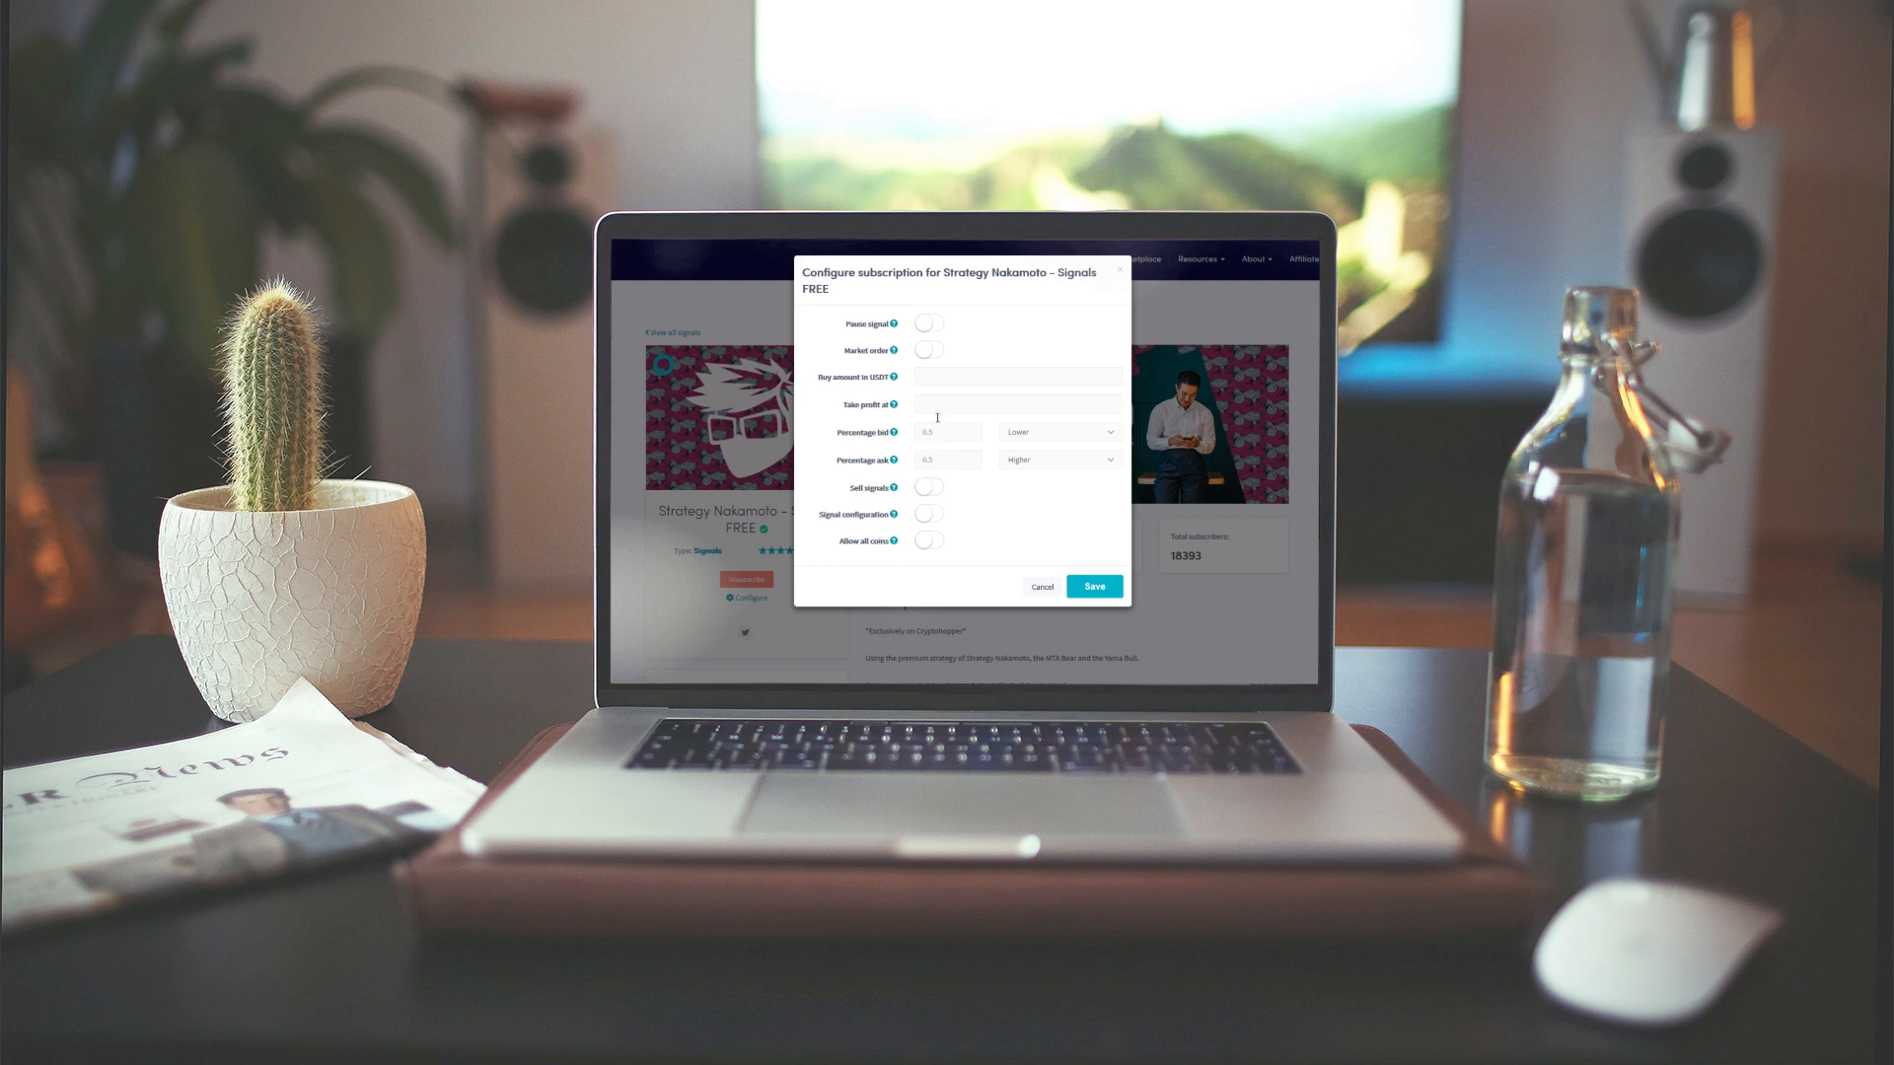
pyautogui.moveTo(892, 405)
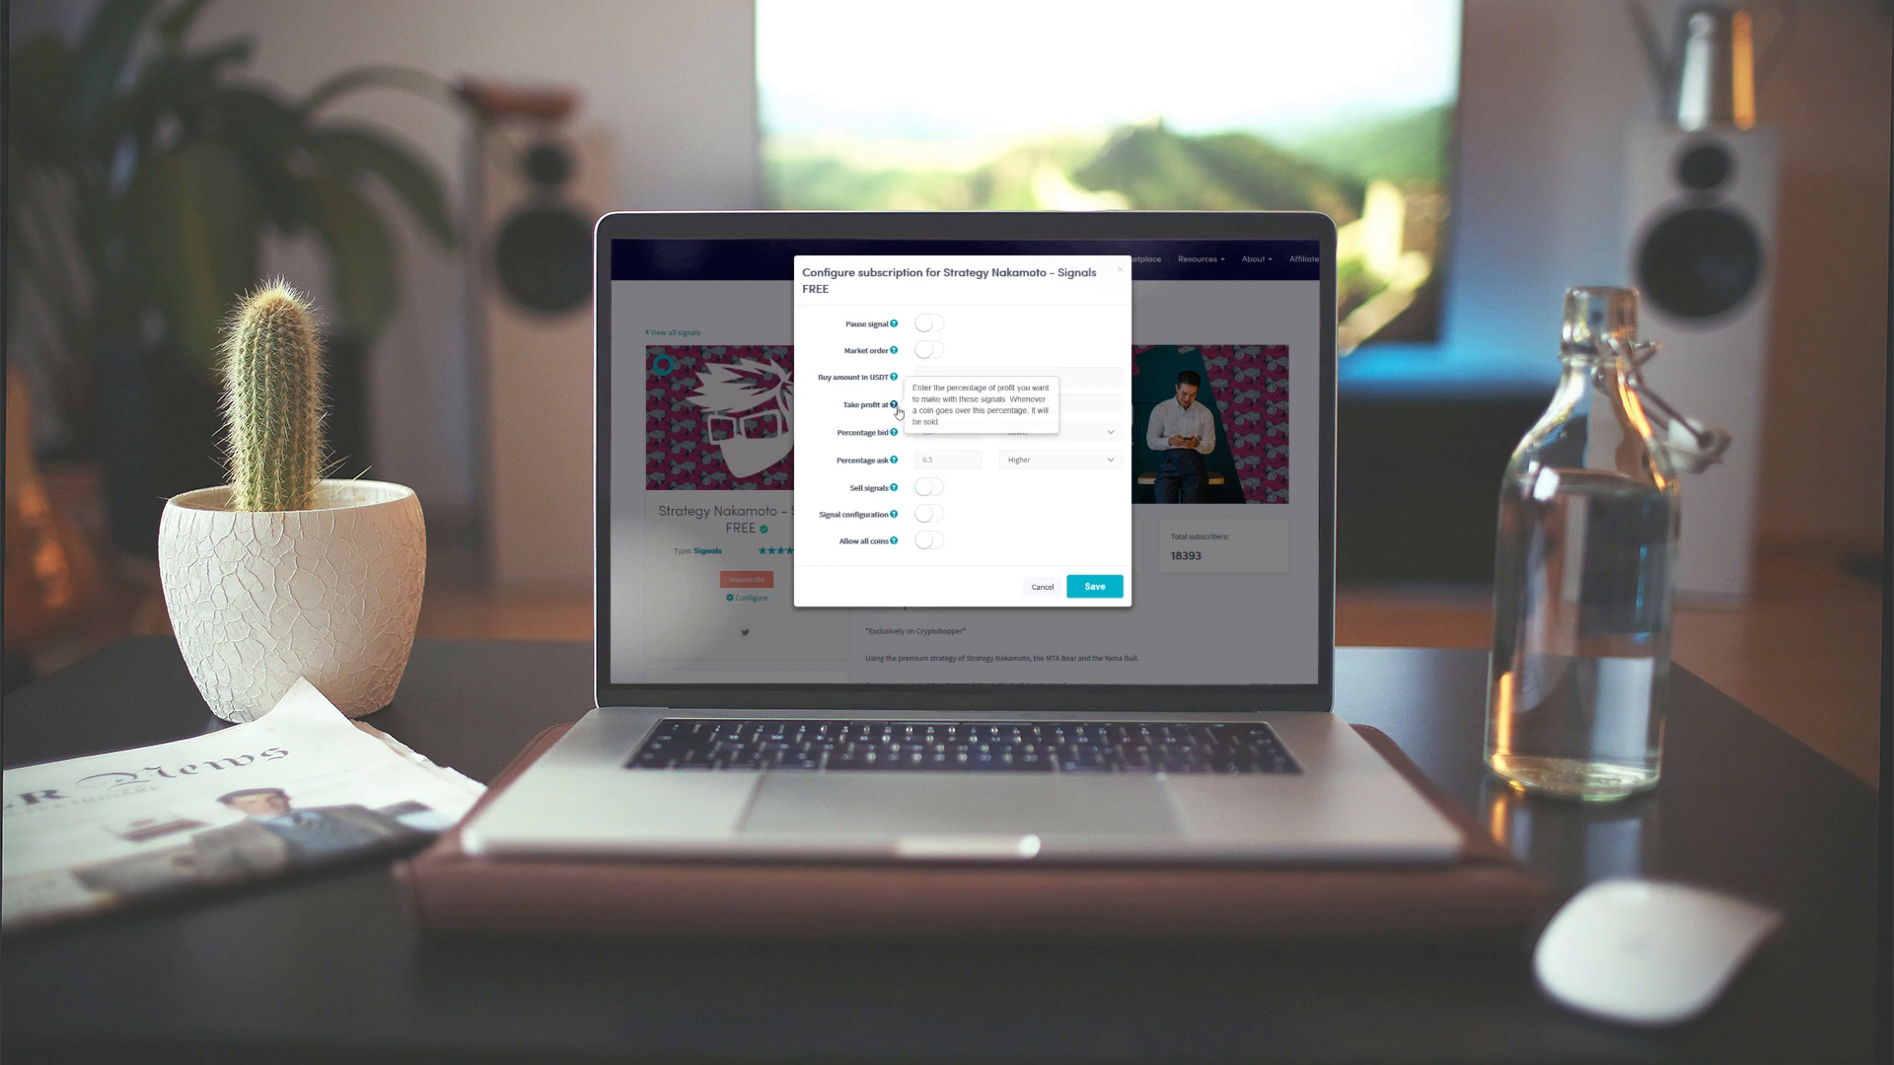
pyautogui.click(1018, 405)
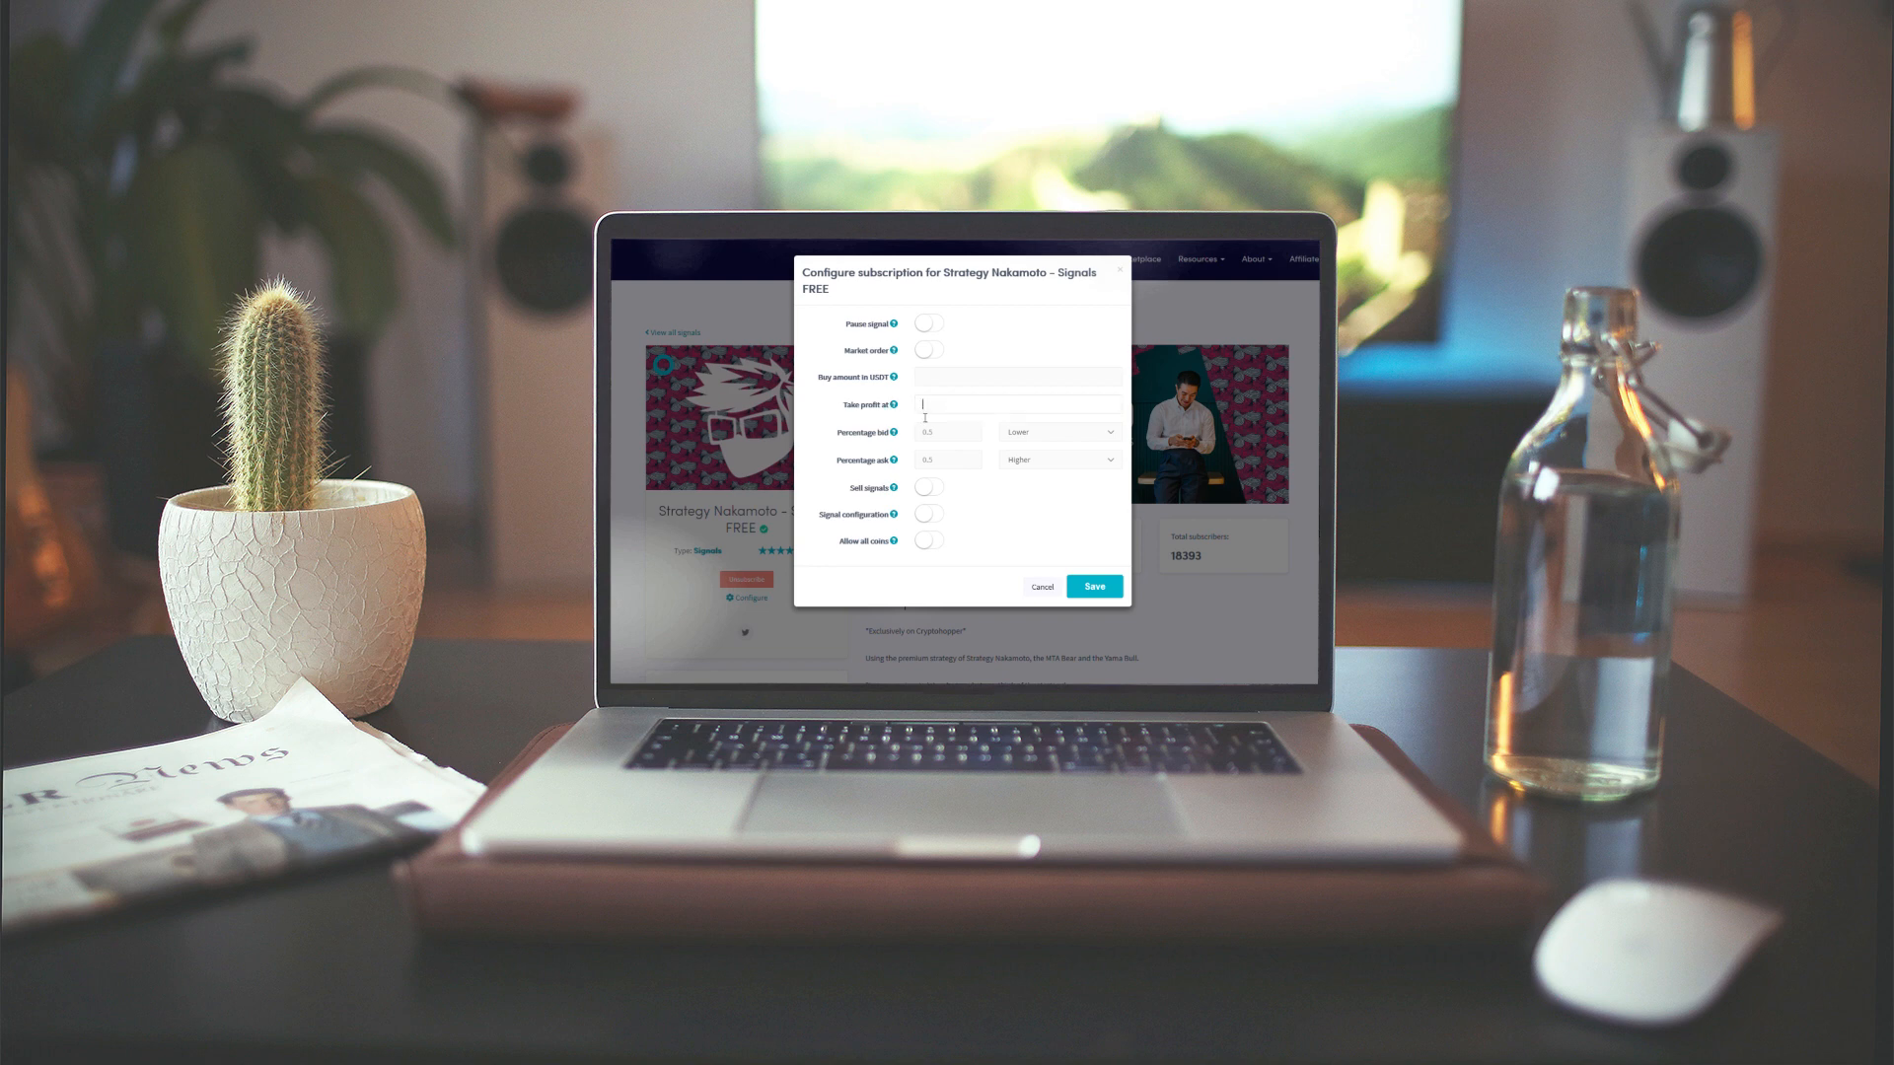
pyautogui.write('3')
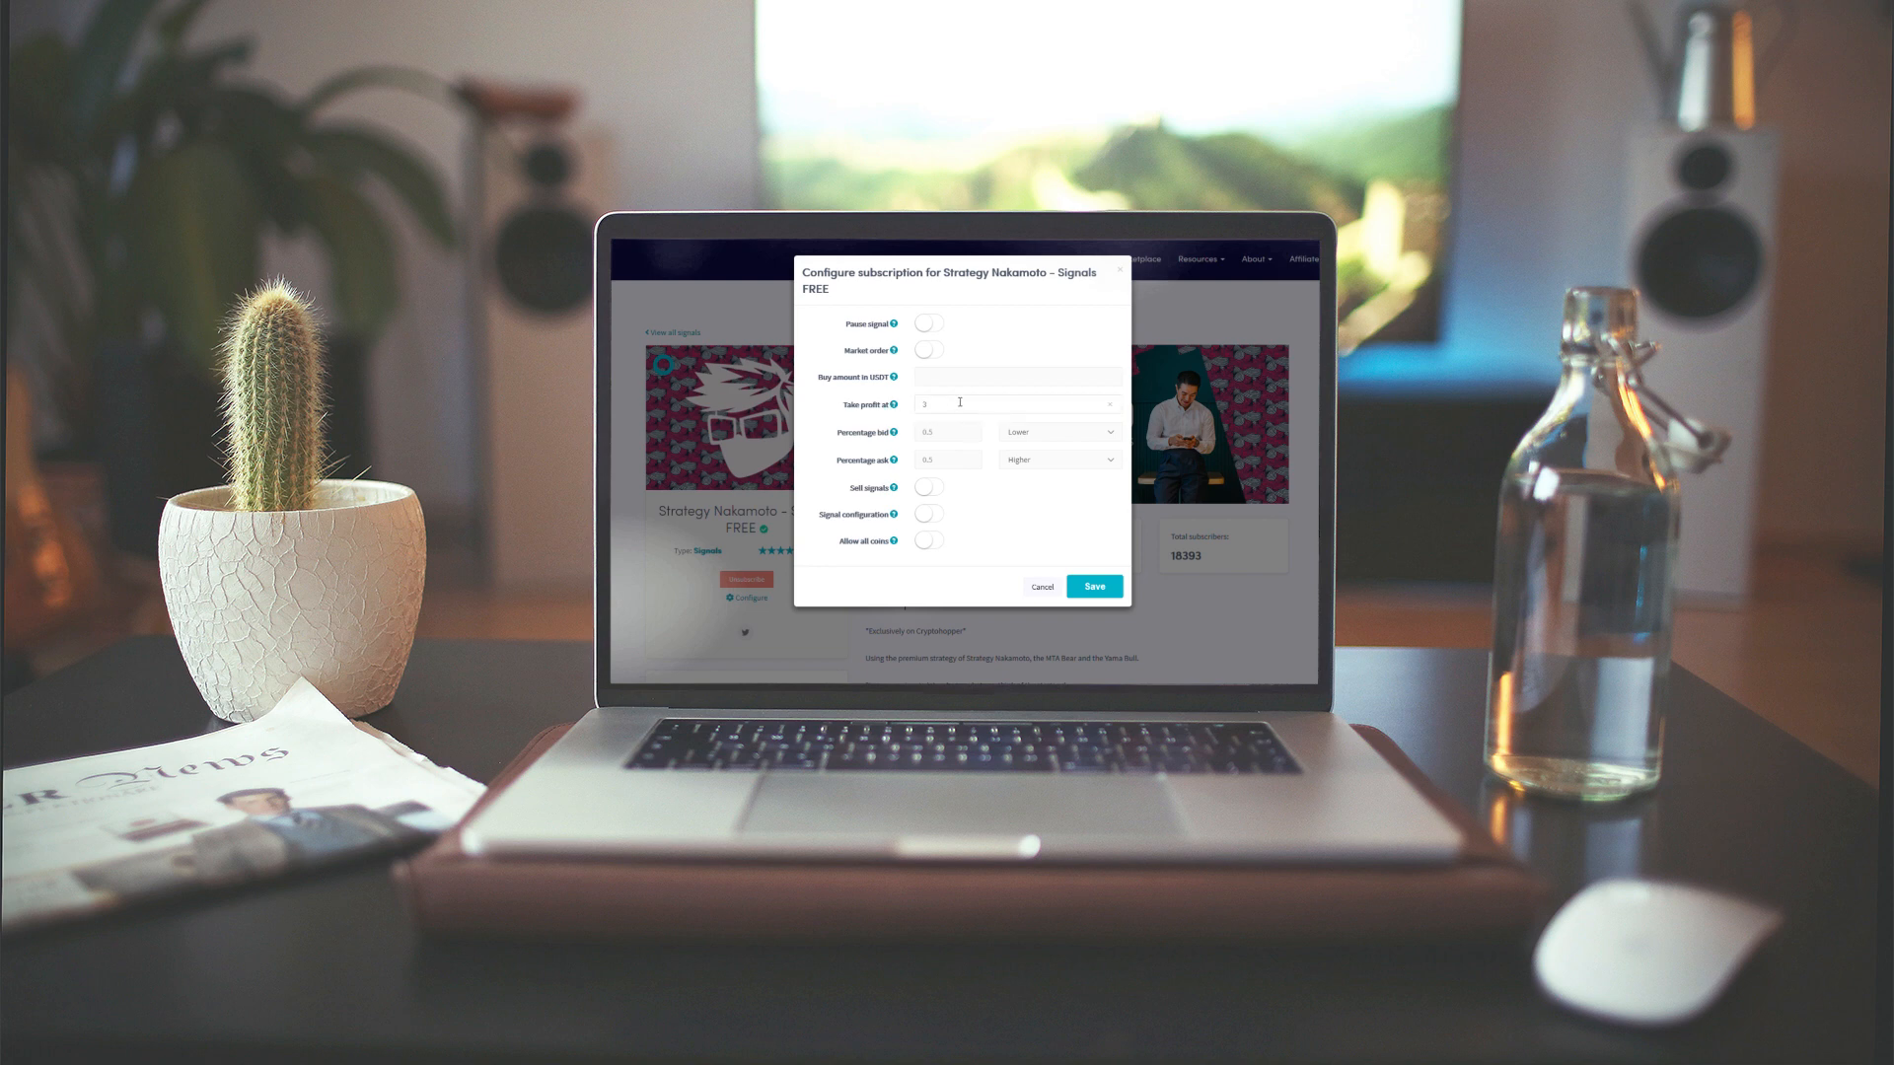
pyautogui.moveTo(908, 438)
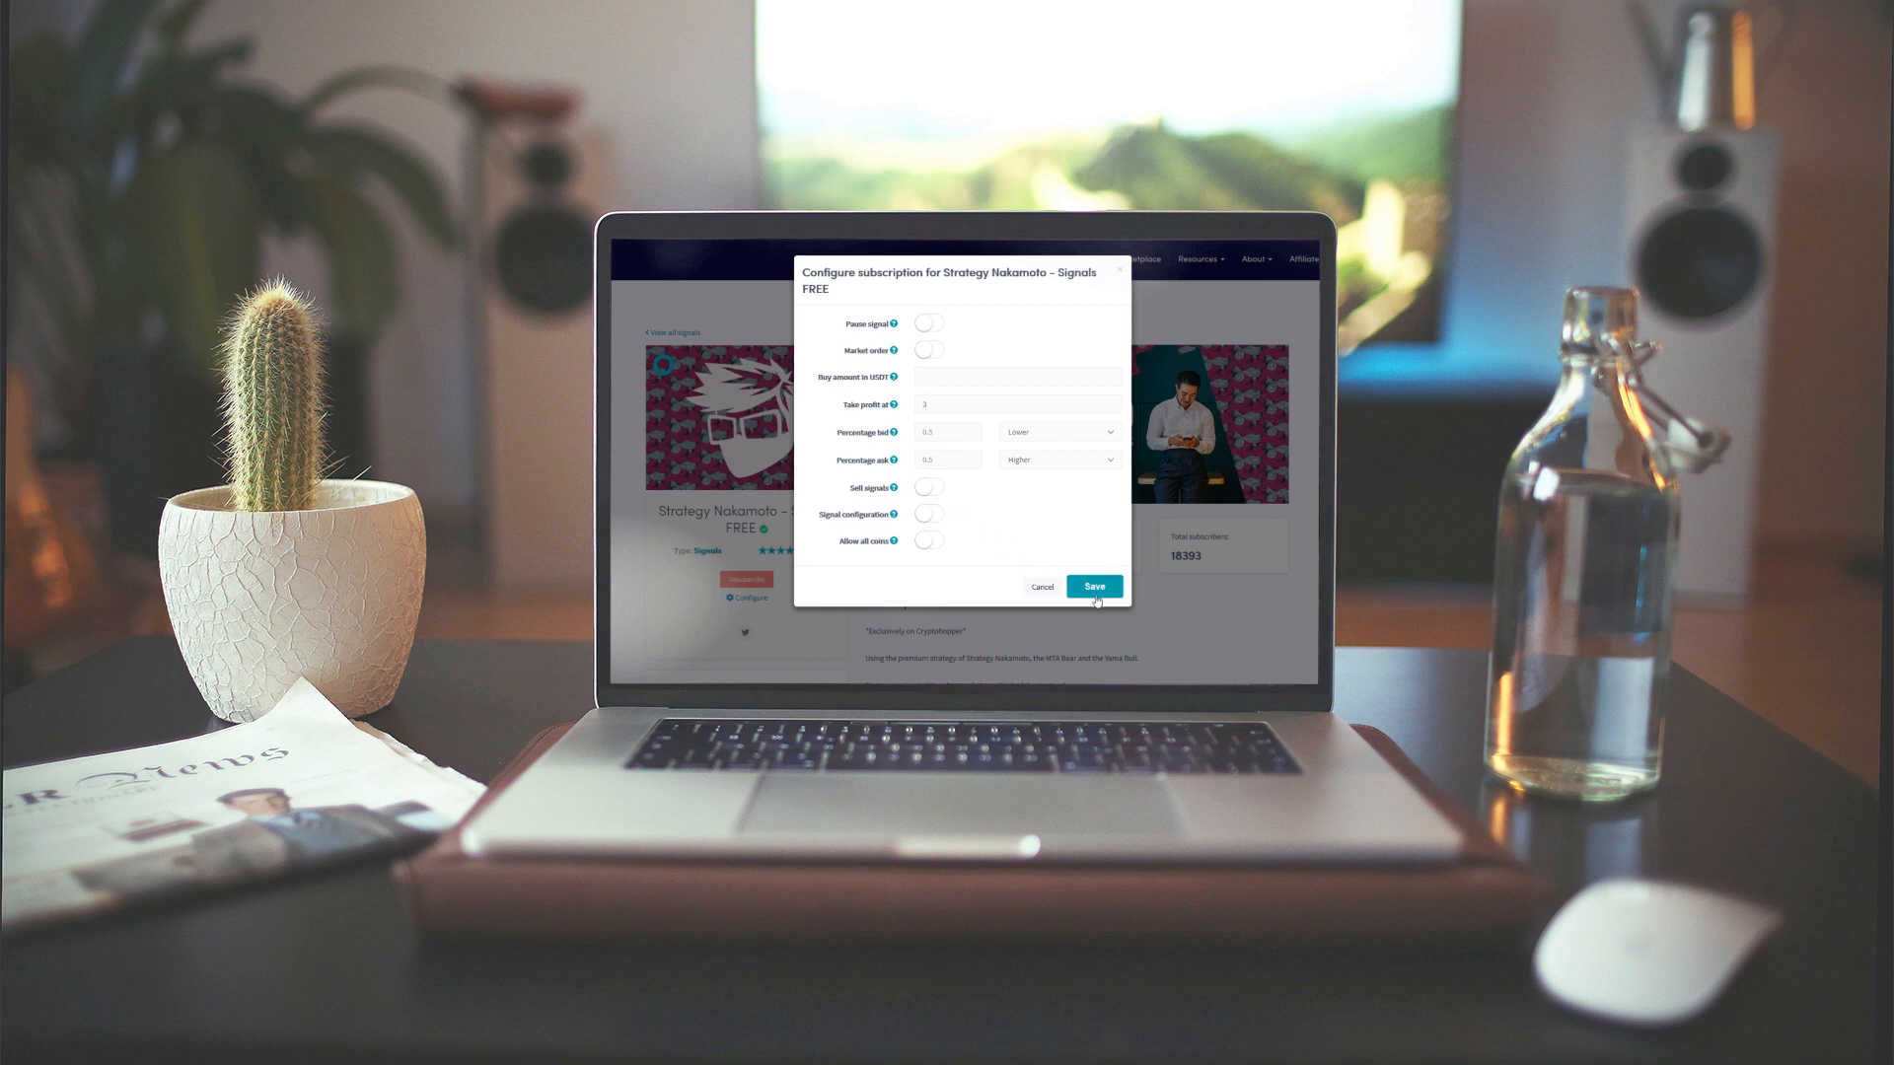
pyautogui.click(1092, 586)
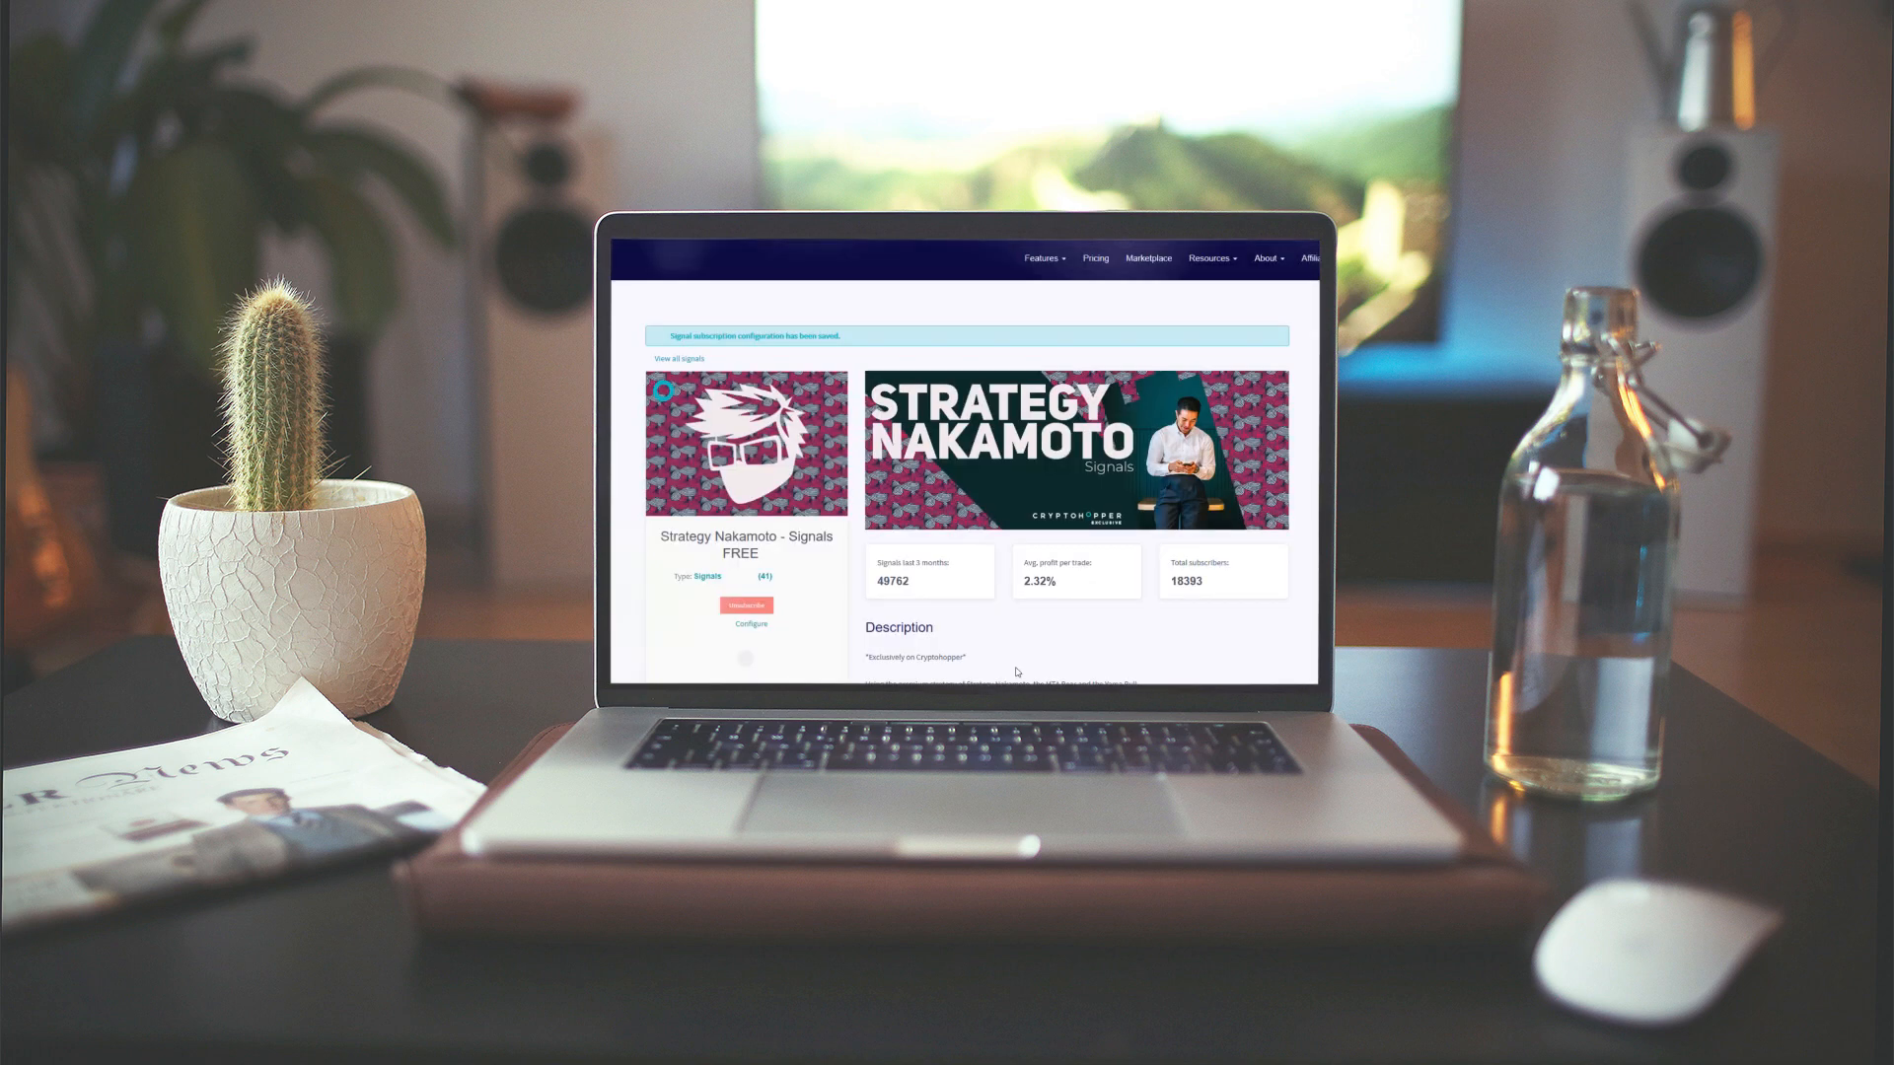